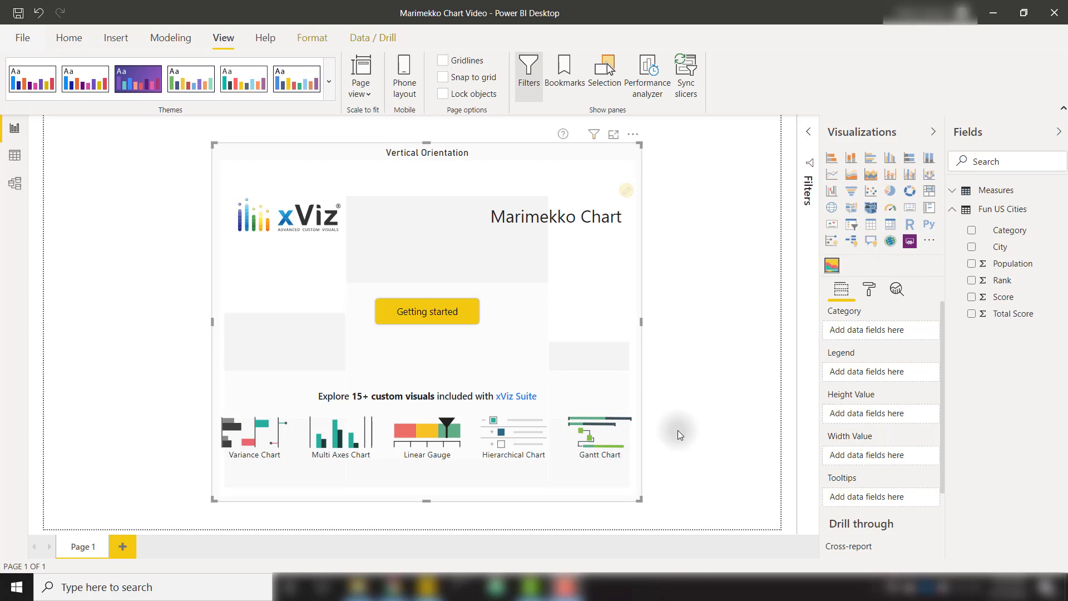
pyautogui.moveTo(679, 436)
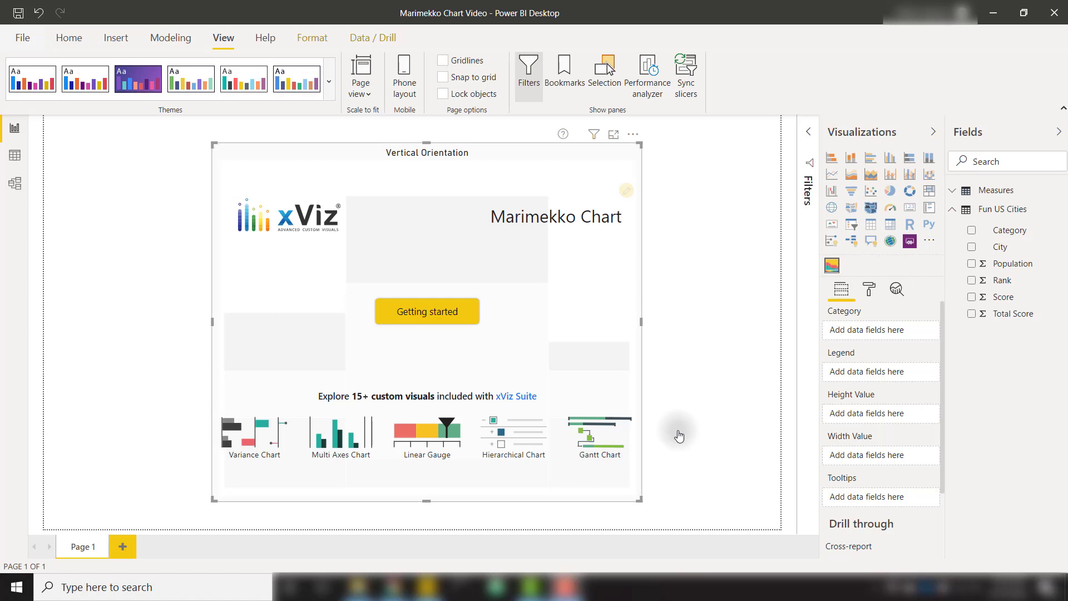
pyautogui.moveTo(579, 261)
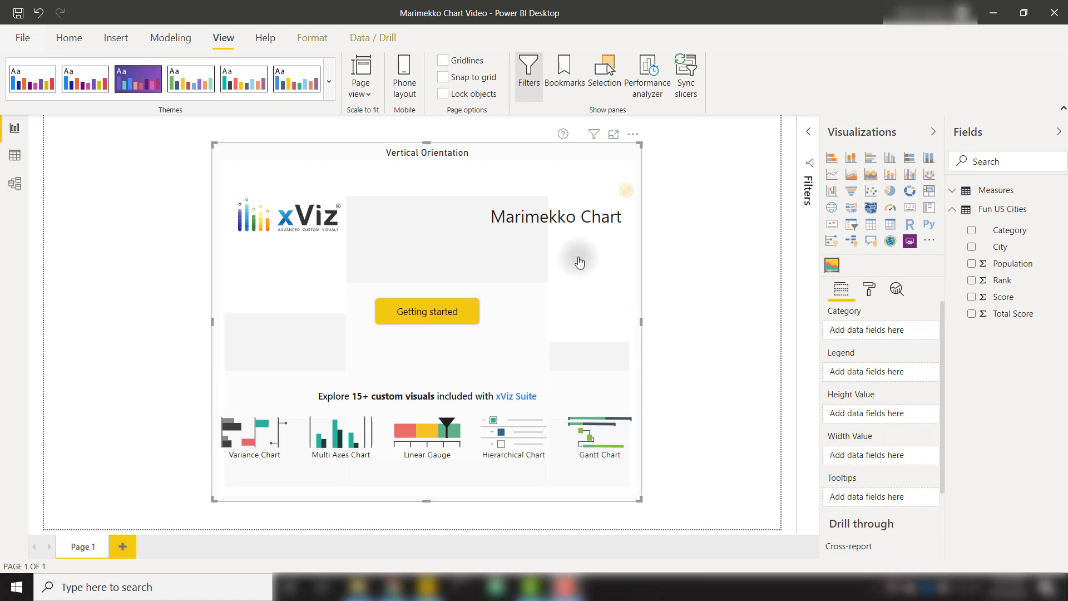
pyautogui.moveTo(1001, 247)
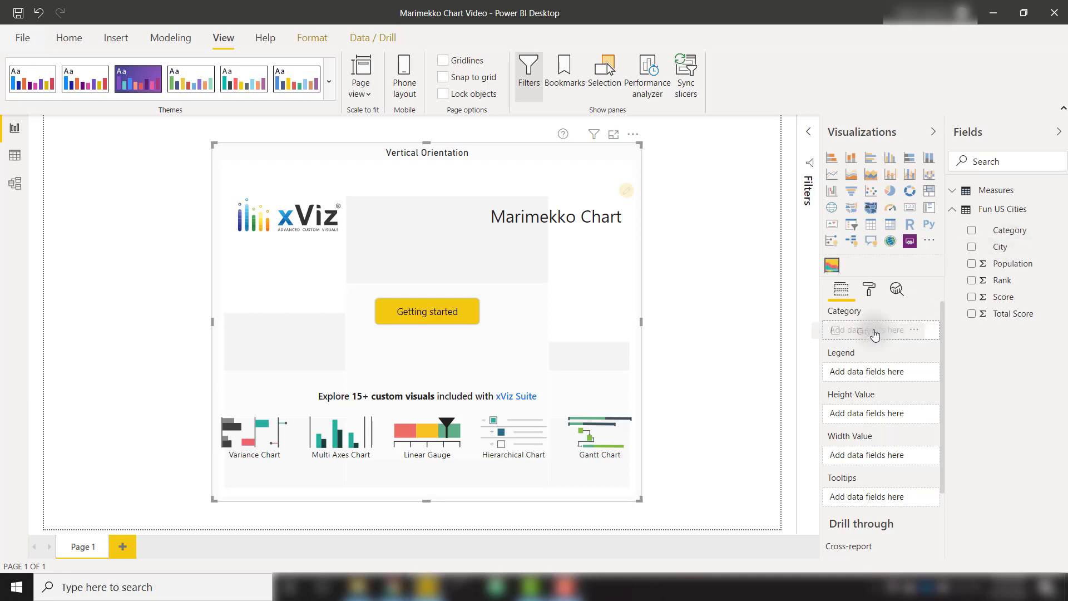
# Put City in Category, Score in Height Value, and Population in Width Value.
pyautogui.click(971, 246)
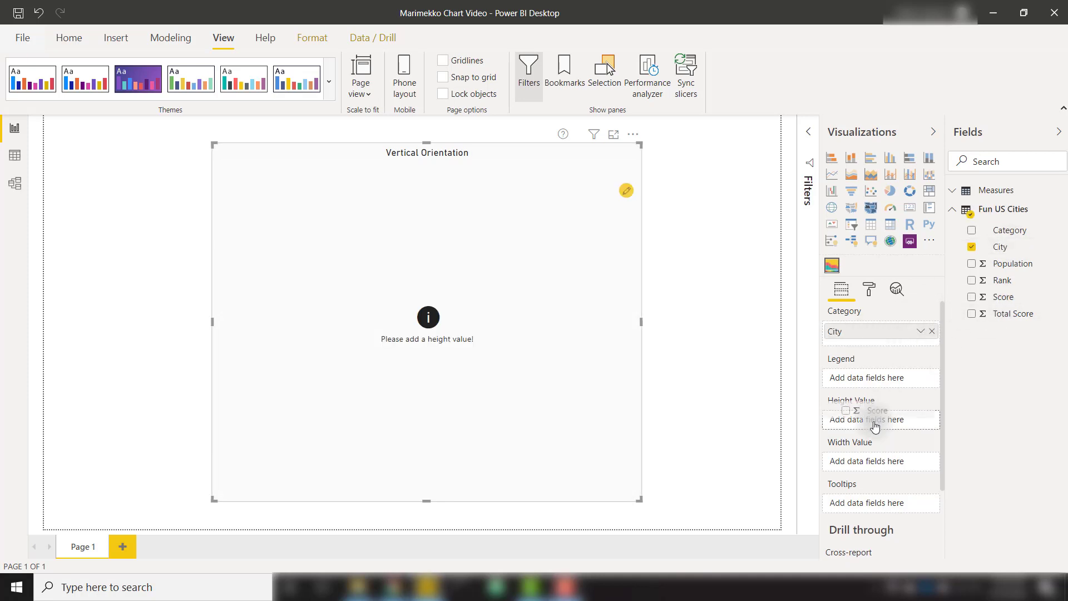
pyautogui.click(972, 296)
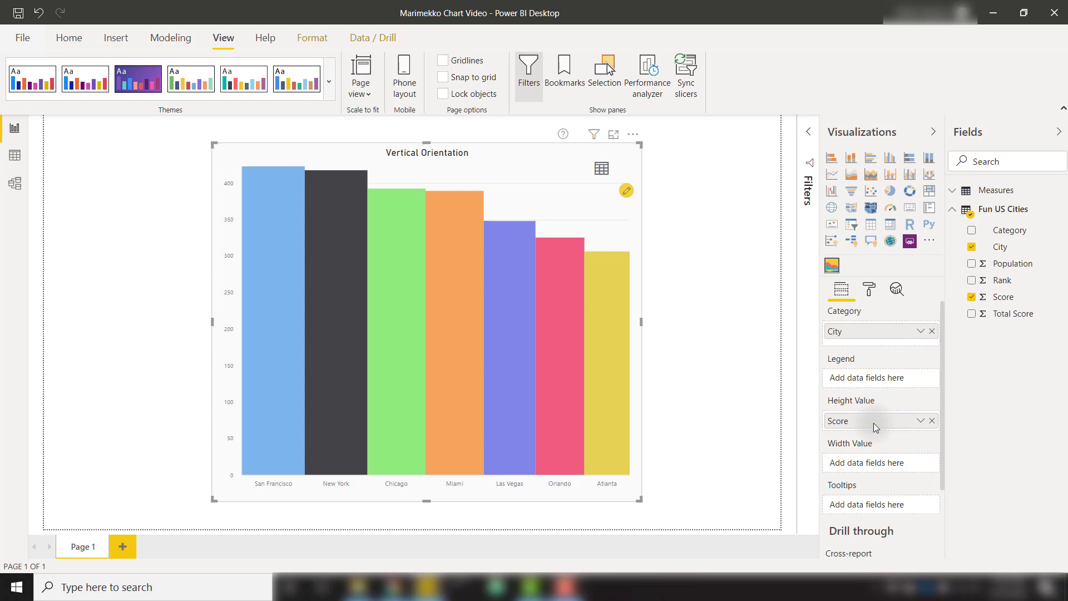
pyautogui.moveTo(790, 422)
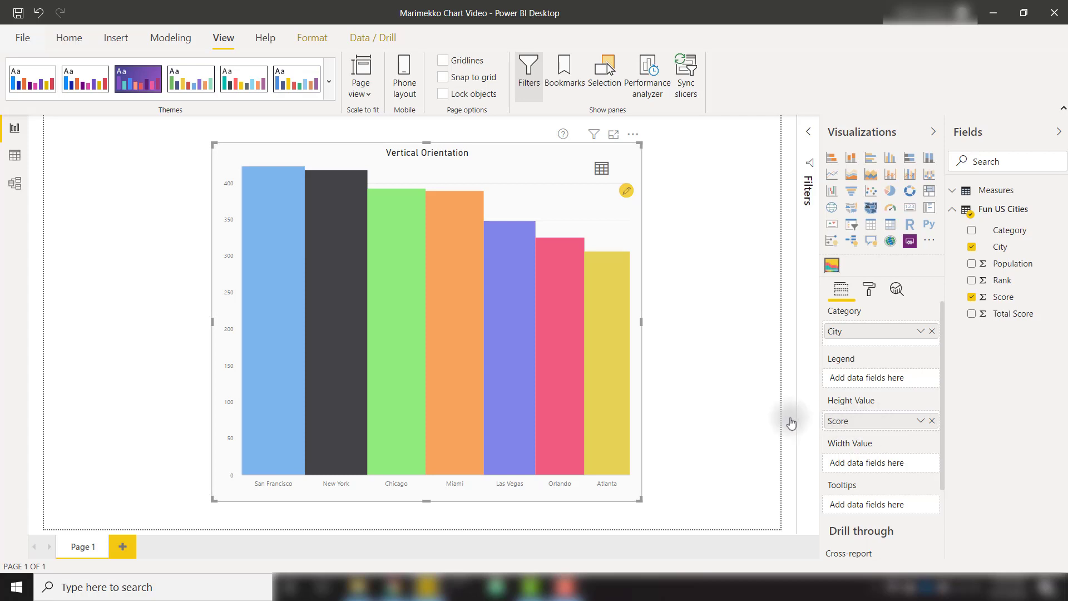
pyautogui.moveTo(286, 390)
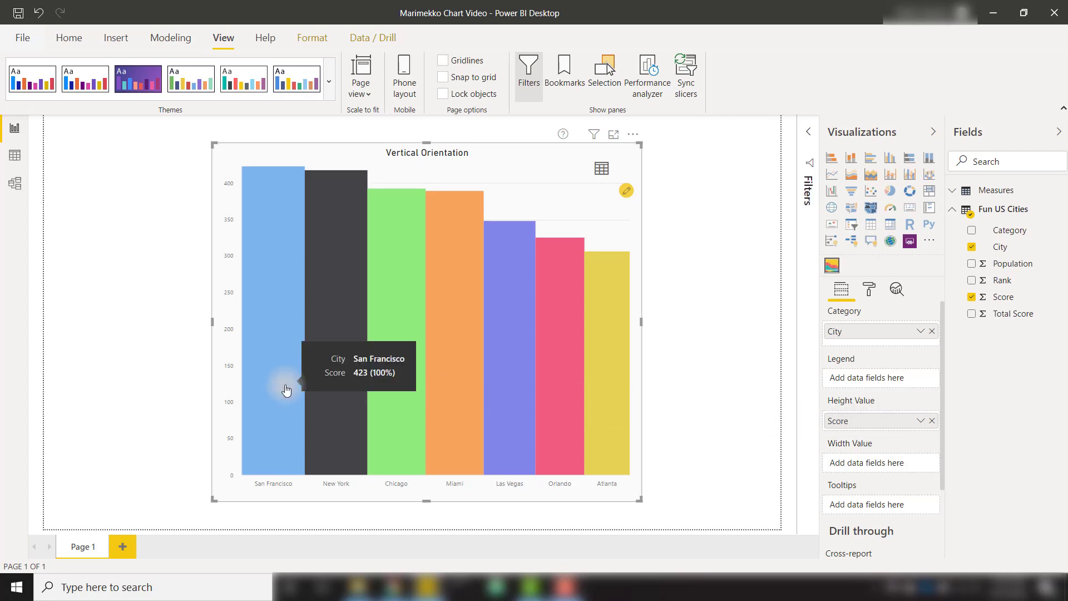
pyautogui.moveTo(286, 389)
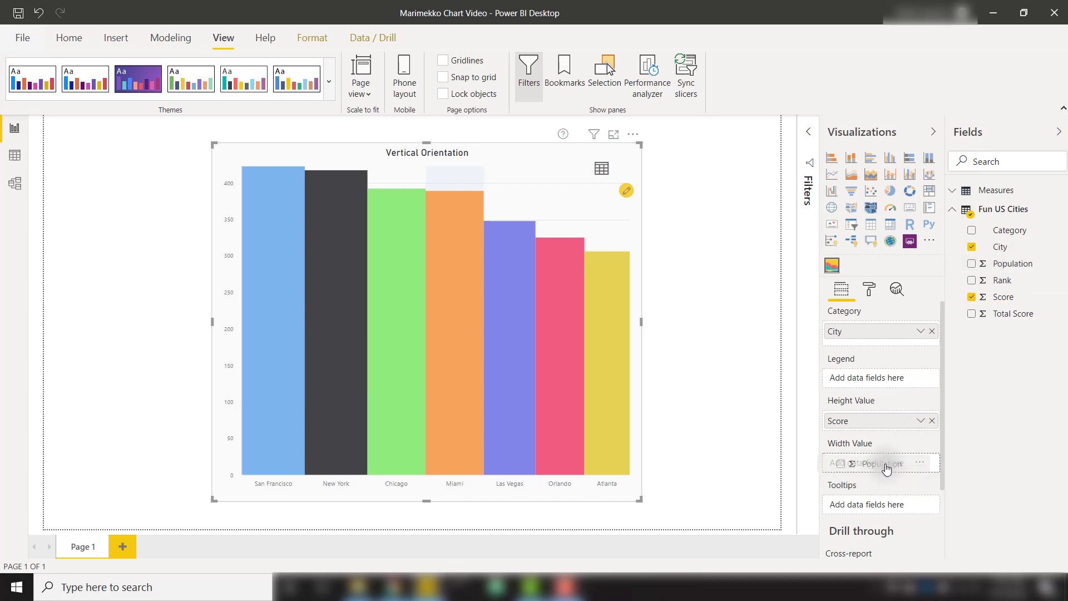
pyautogui.click(1001, 263)
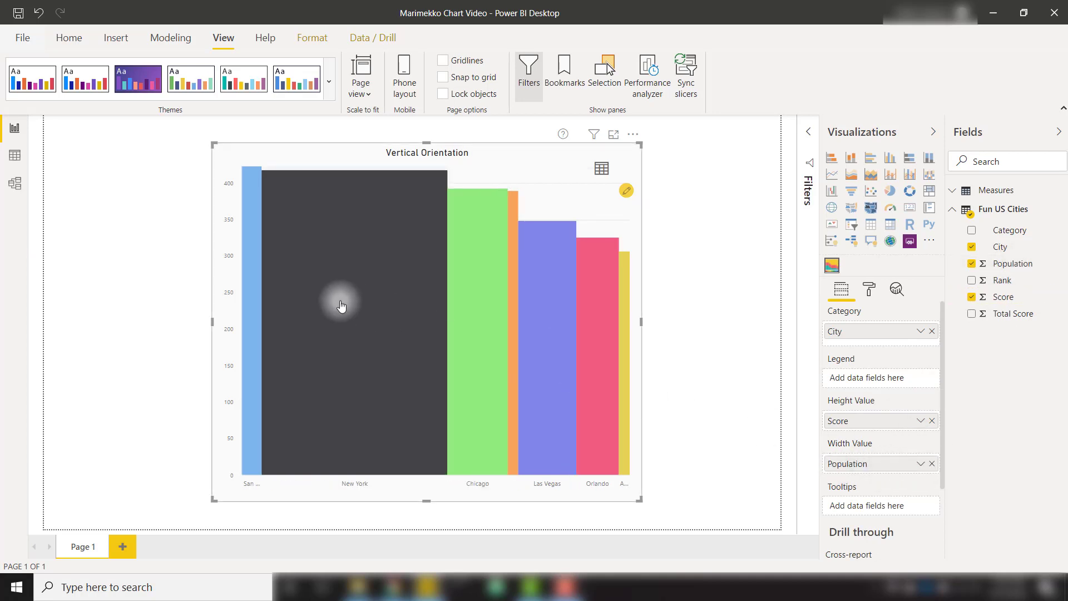
pyautogui.moveTo(341, 305)
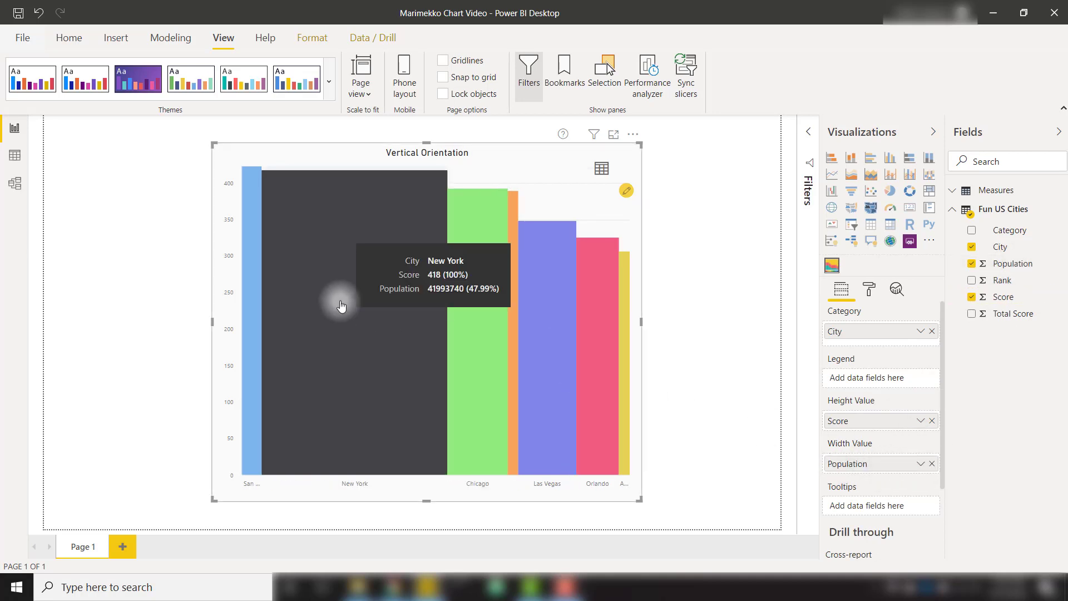
pyautogui.moveTo(344, 306)
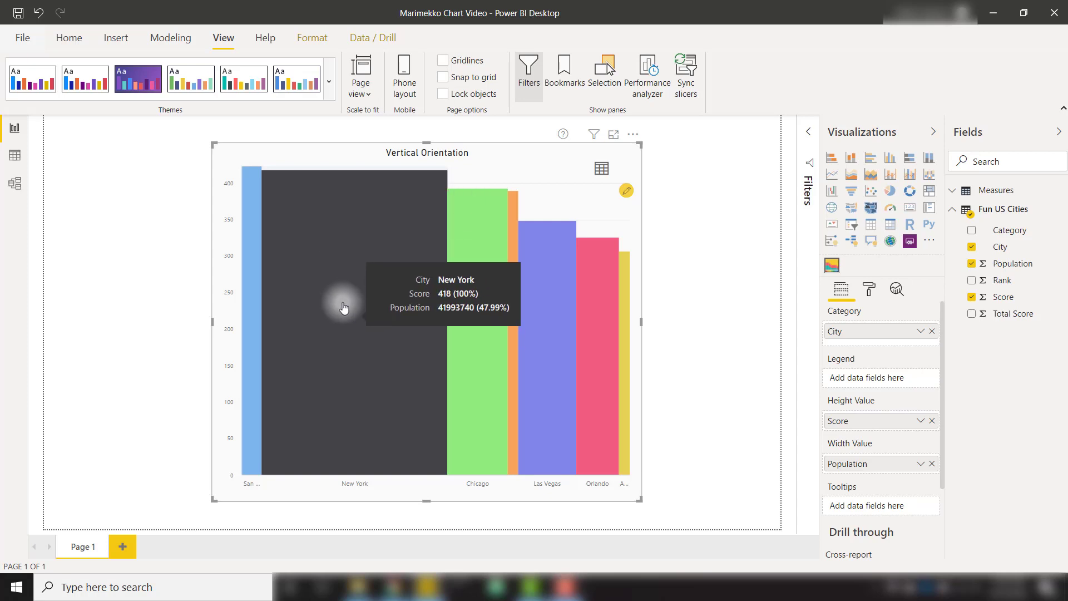
pyautogui.moveTo(411, 352)
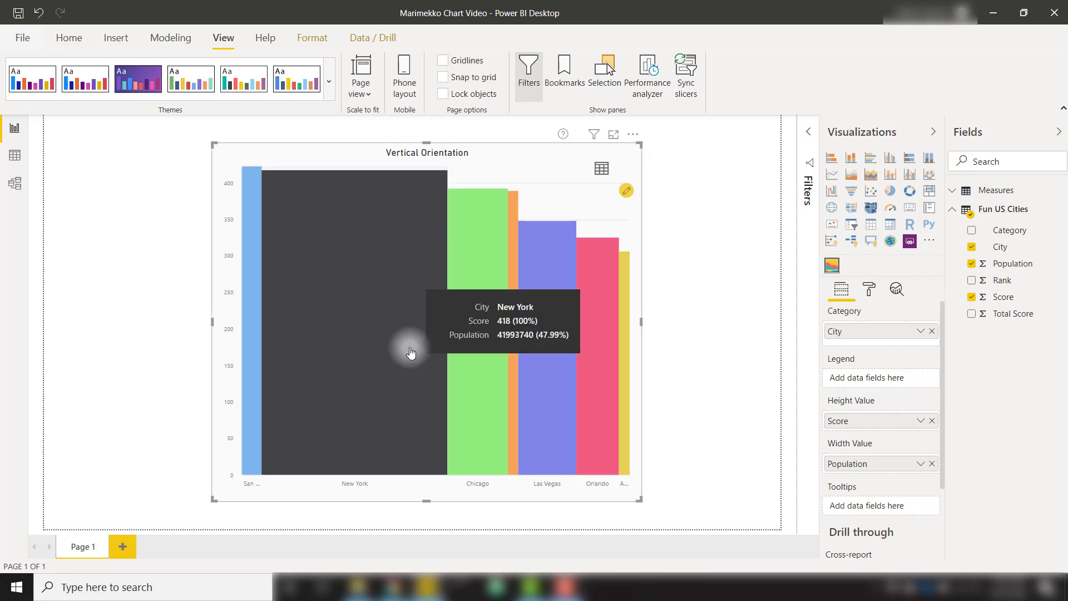
# Set Chart Options orientation to Horizontal, then back to Vertical.
pyautogui.click(868, 290)
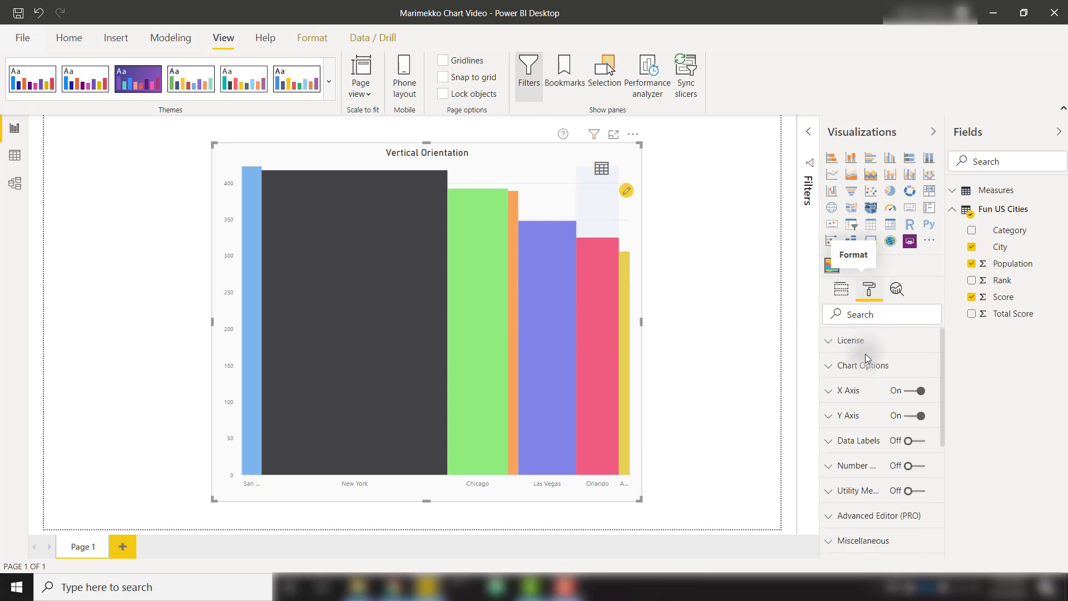
pyautogui.click(863, 365)
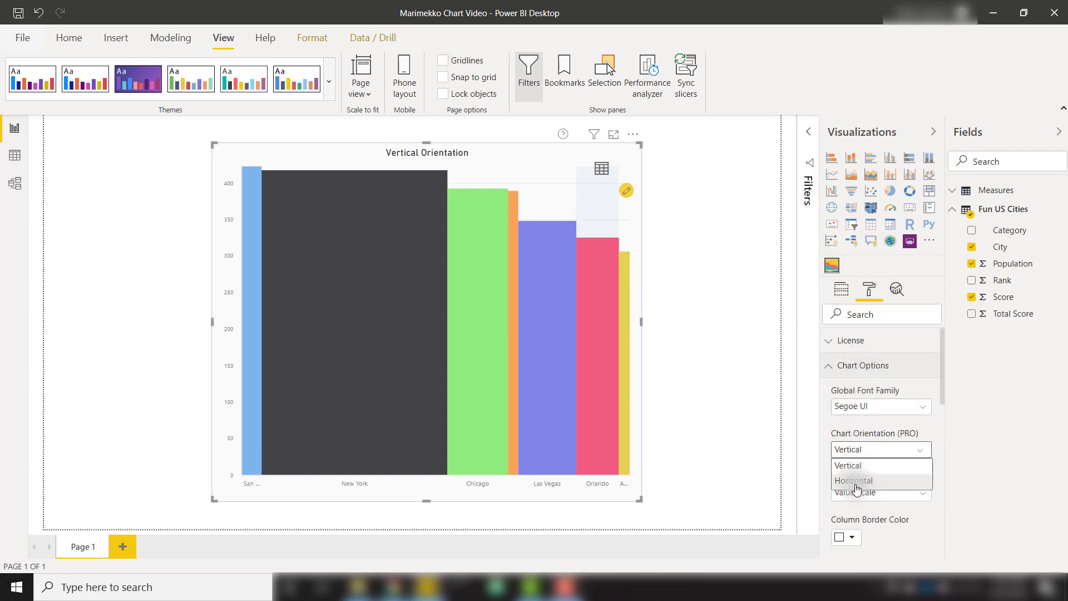
pyautogui.click(853, 480)
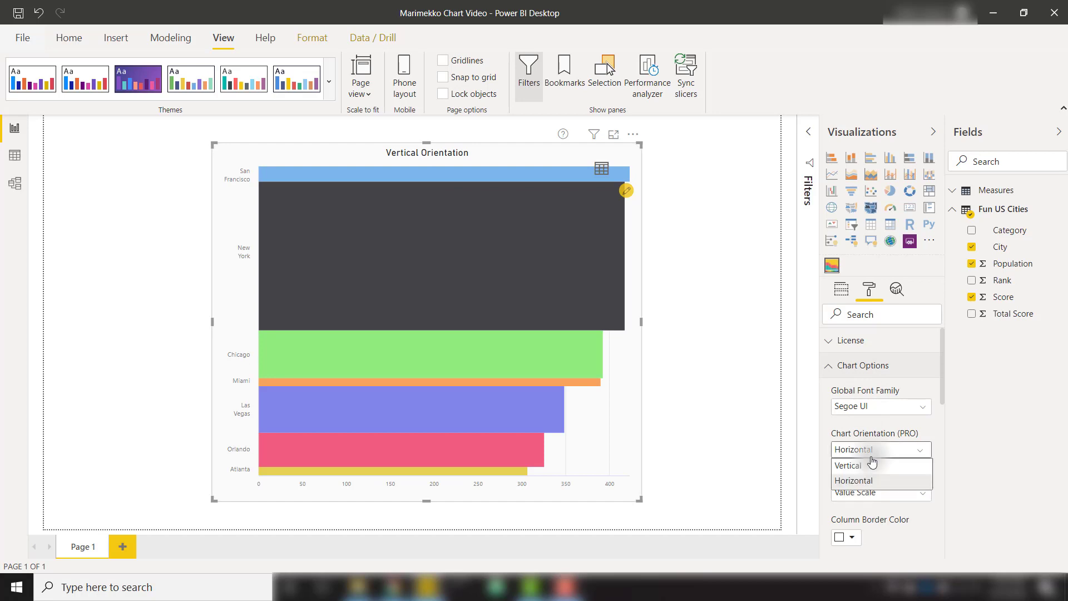
pyautogui.click(847, 465)
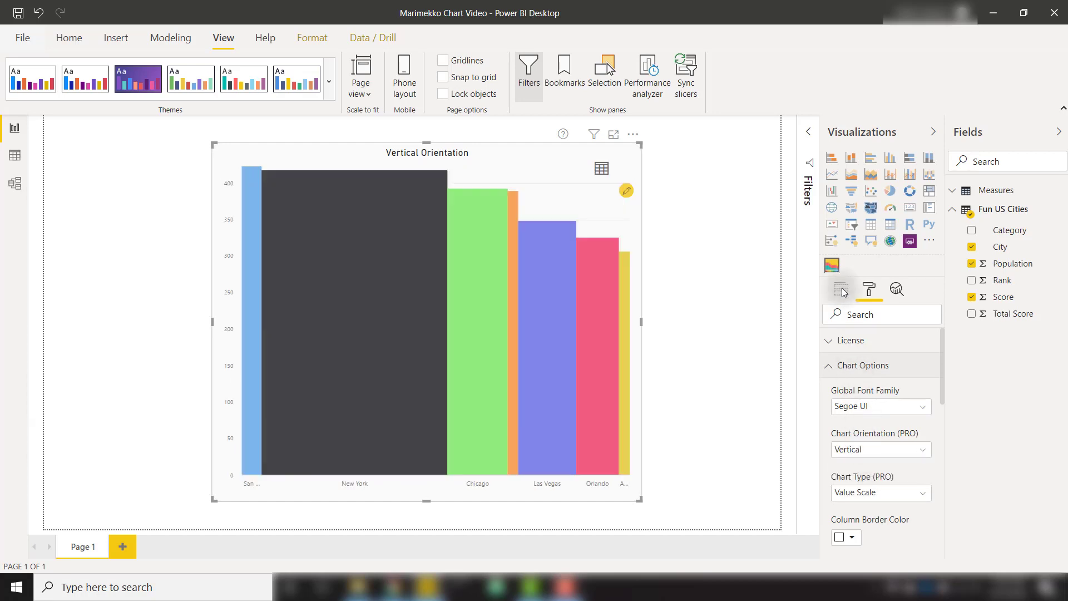
# Place Category in the Legend well to stack each city column by category.
pyautogui.click(841, 288)
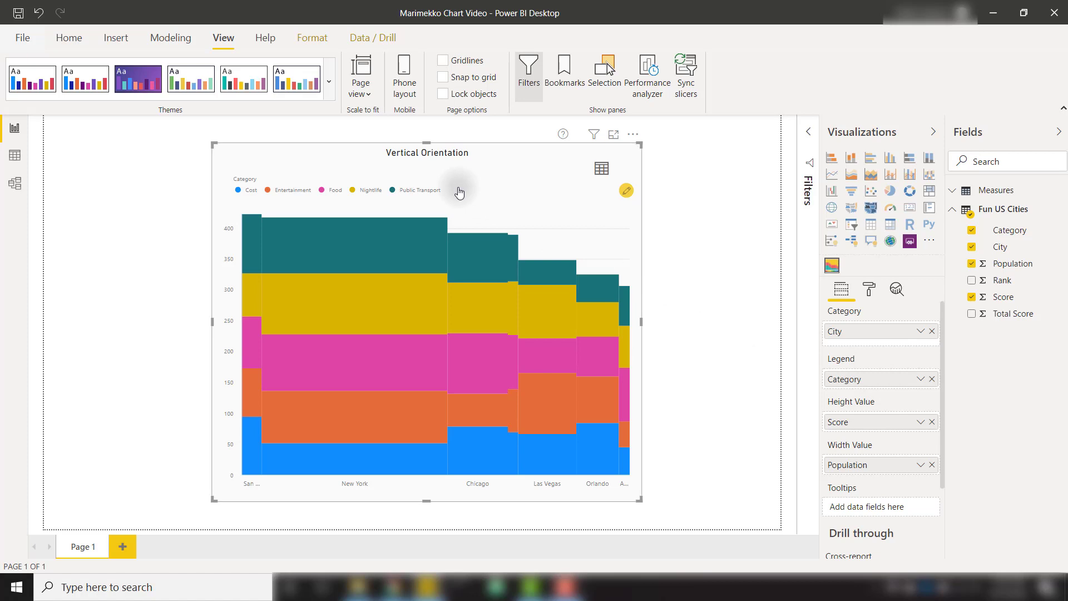
pyautogui.moveTo(879, 292)
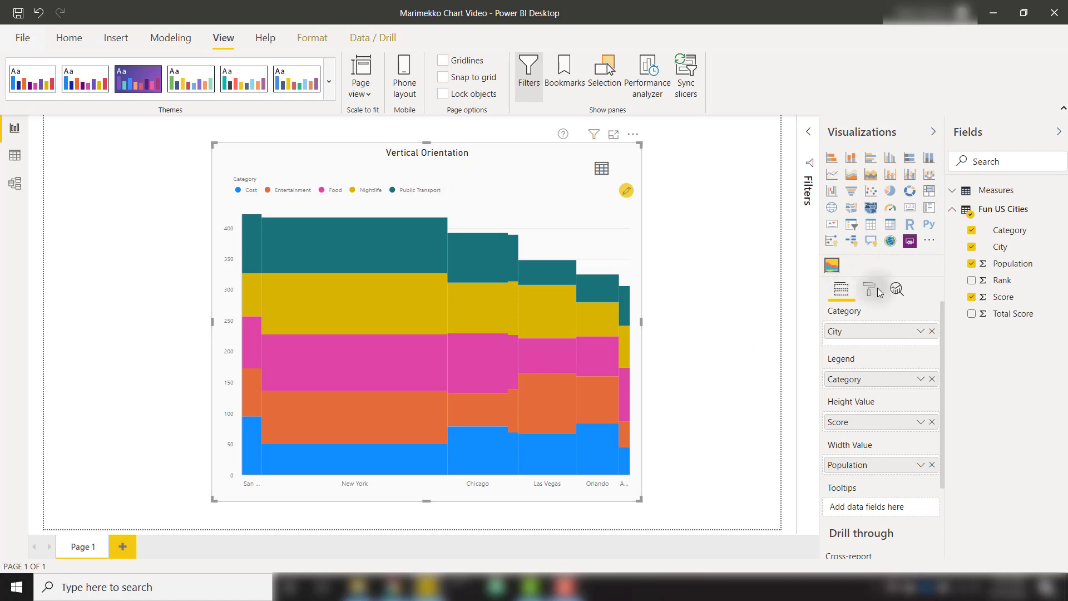
# Preview 100% Scale, set Column Border Thickness to 1, then return to Value Scale.
pyautogui.click(870, 289)
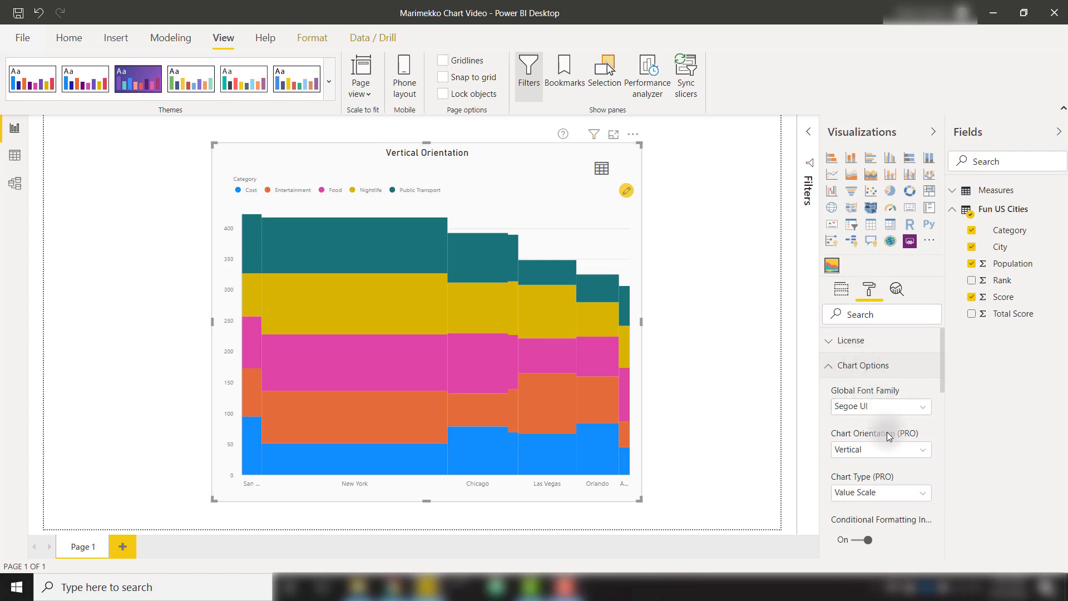
pyautogui.scroll(-3)
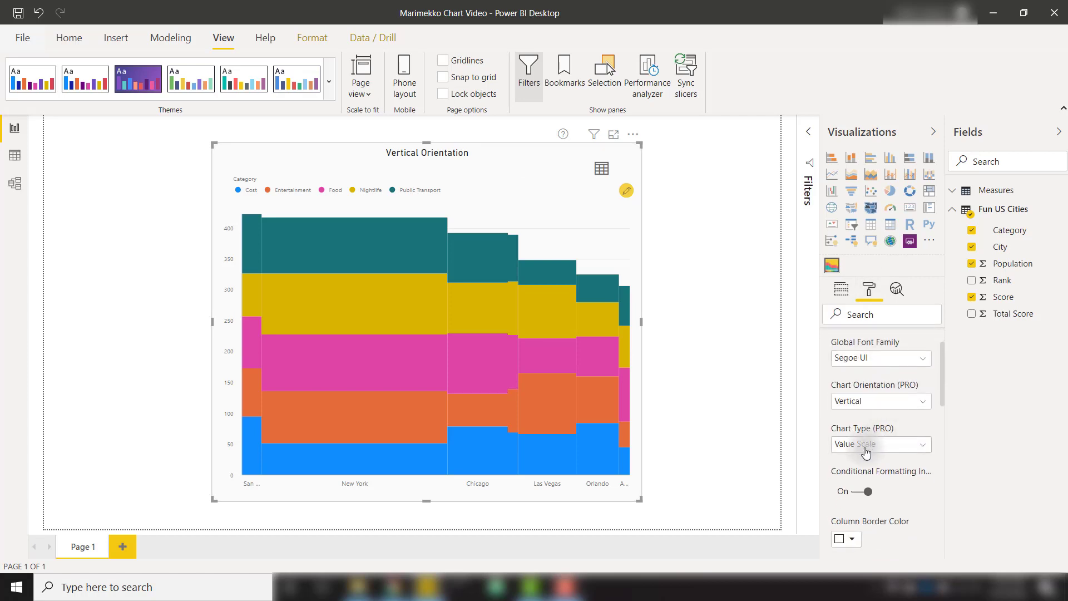
pyautogui.click(879, 444)
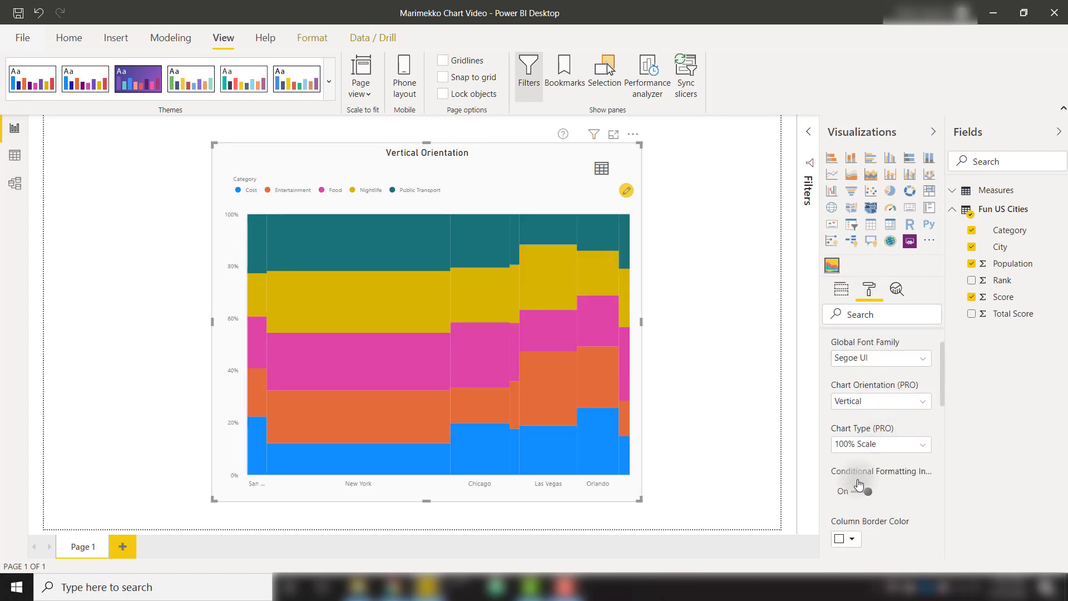
pyautogui.scroll(-3)
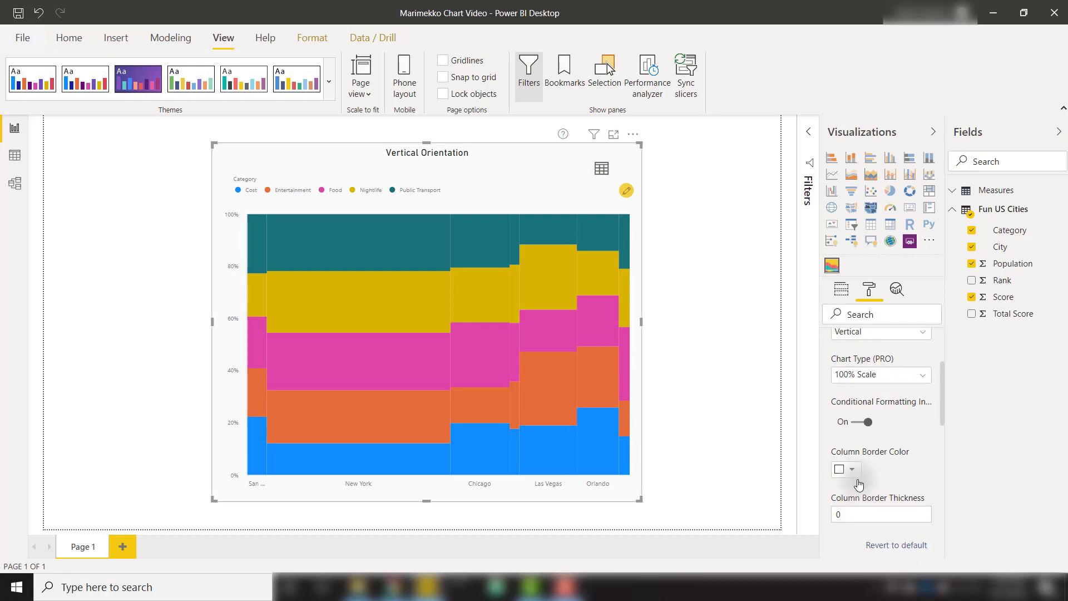
pyautogui.click(879, 514)
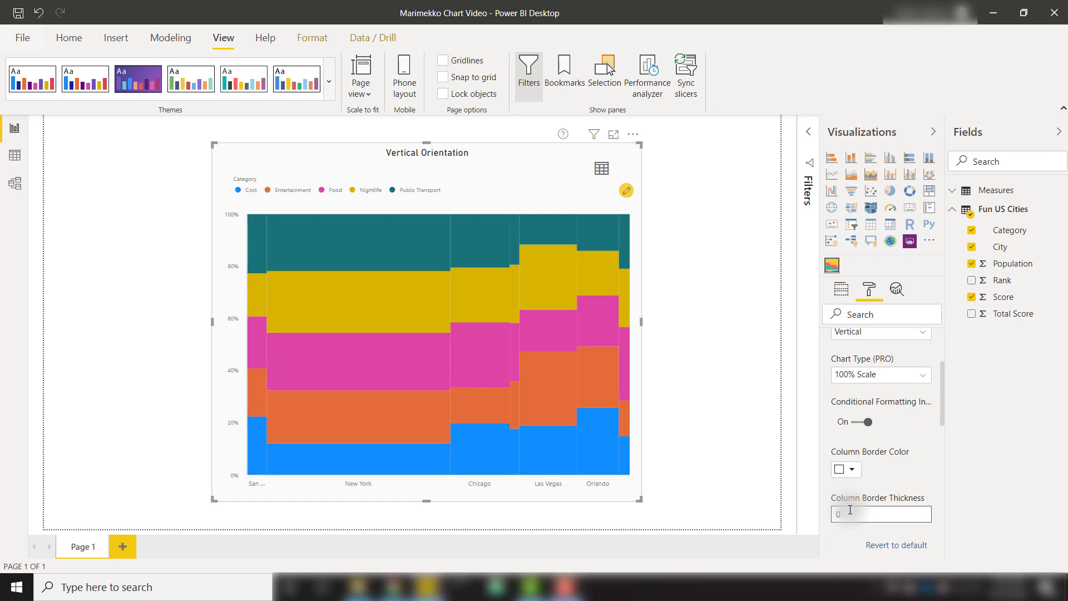
pyautogui.write('1')
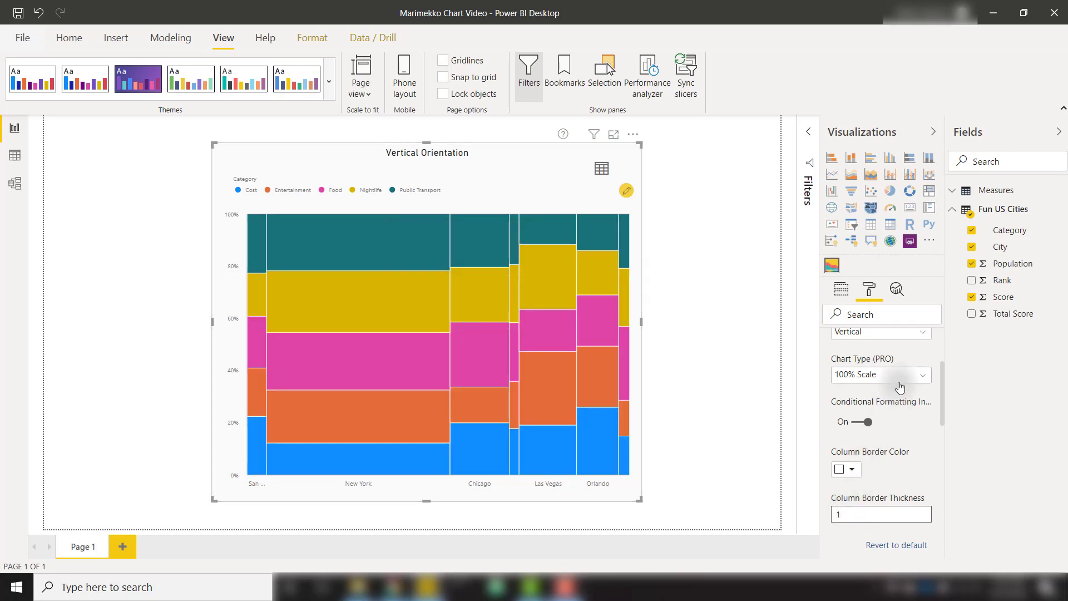
pyautogui.click(879, 375)
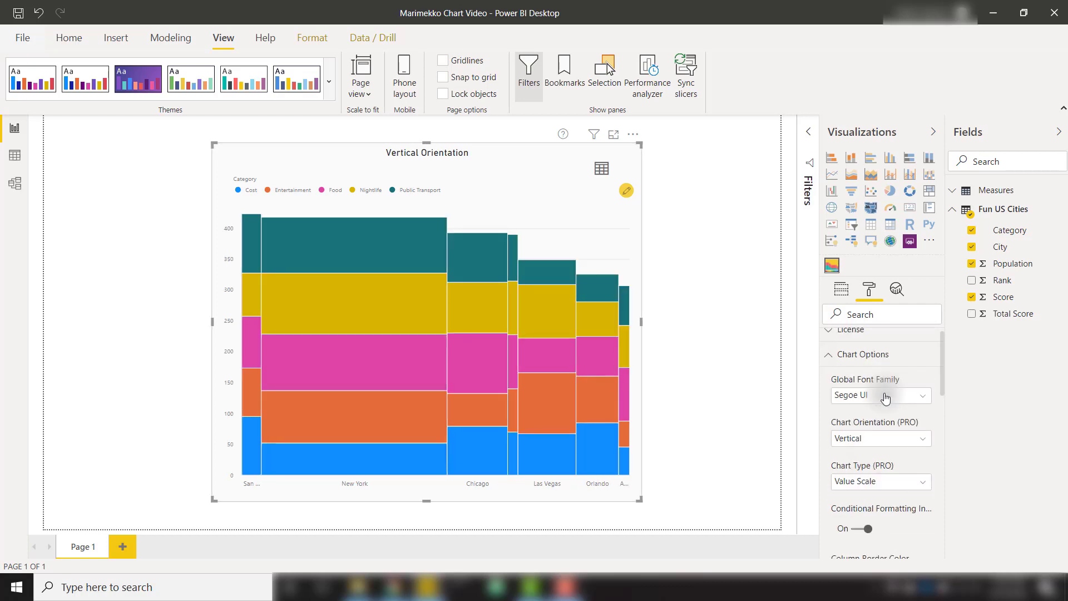
# Show population widths on the x-axis as percentage, then actual values, then revert to defaults.
pyautogui.click(862, 355)
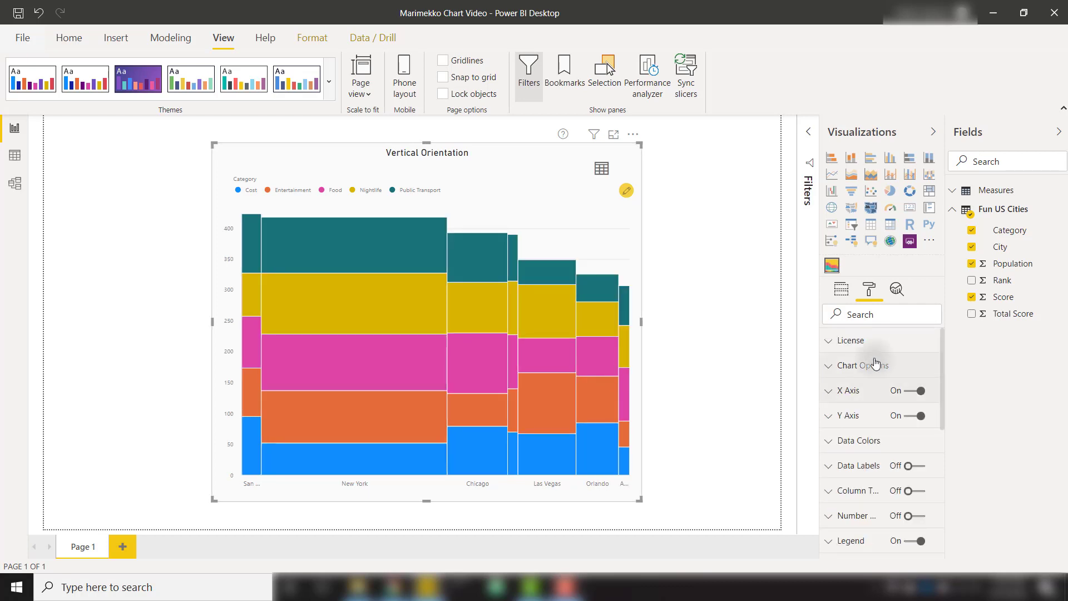
pyautogui.moveTo(861, 383)
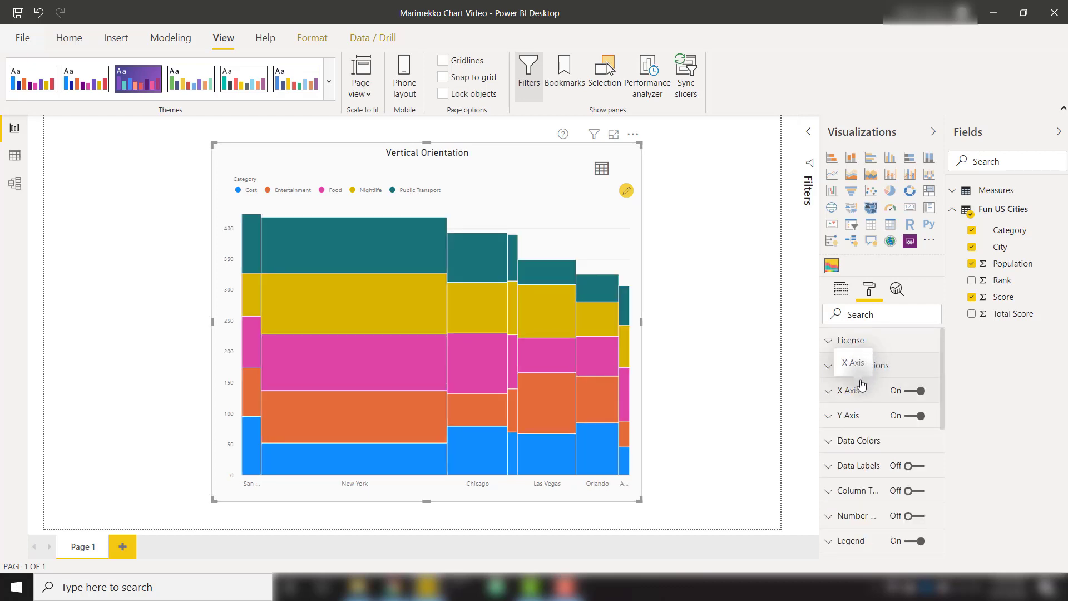
pyautogui.click(849, 390)
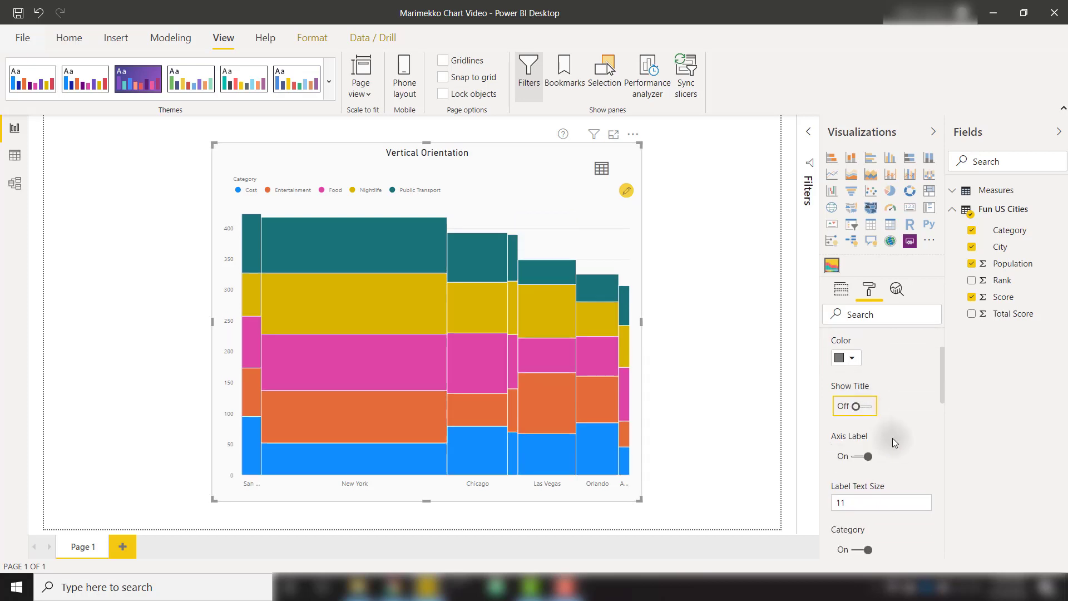
pyautogui.scroll(-3)
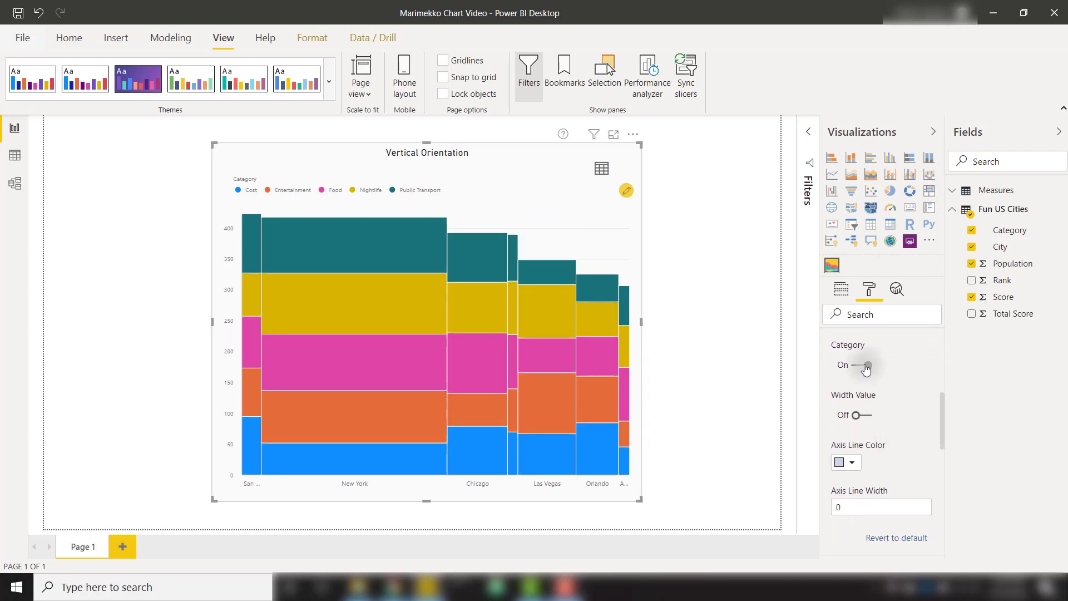
pyautogui.click(865, 365)
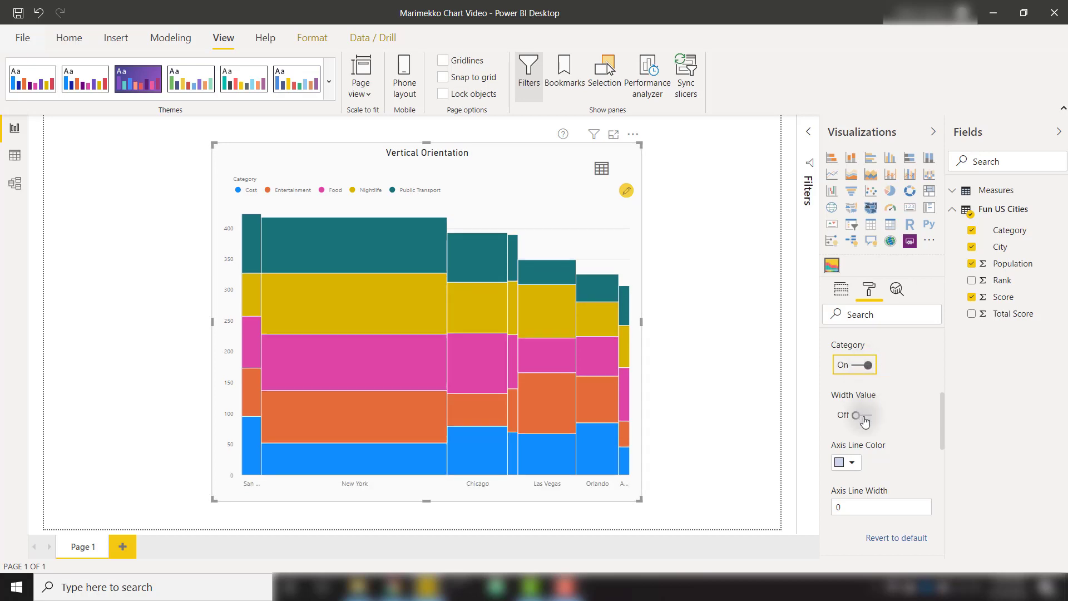
pyautogui.click(864, 414)
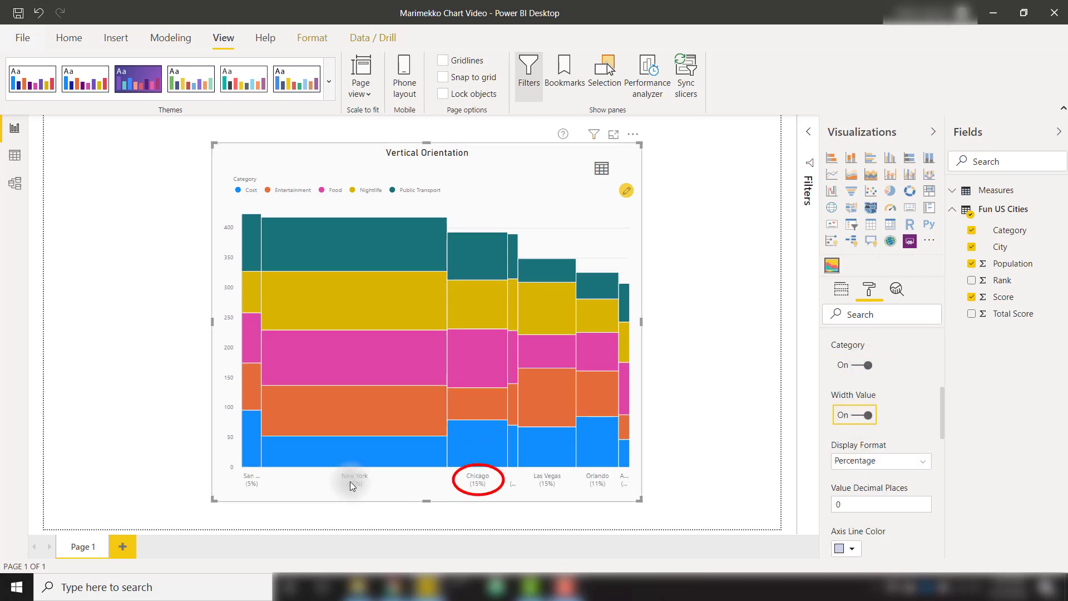
pyautogui.moveTo(380, 485)
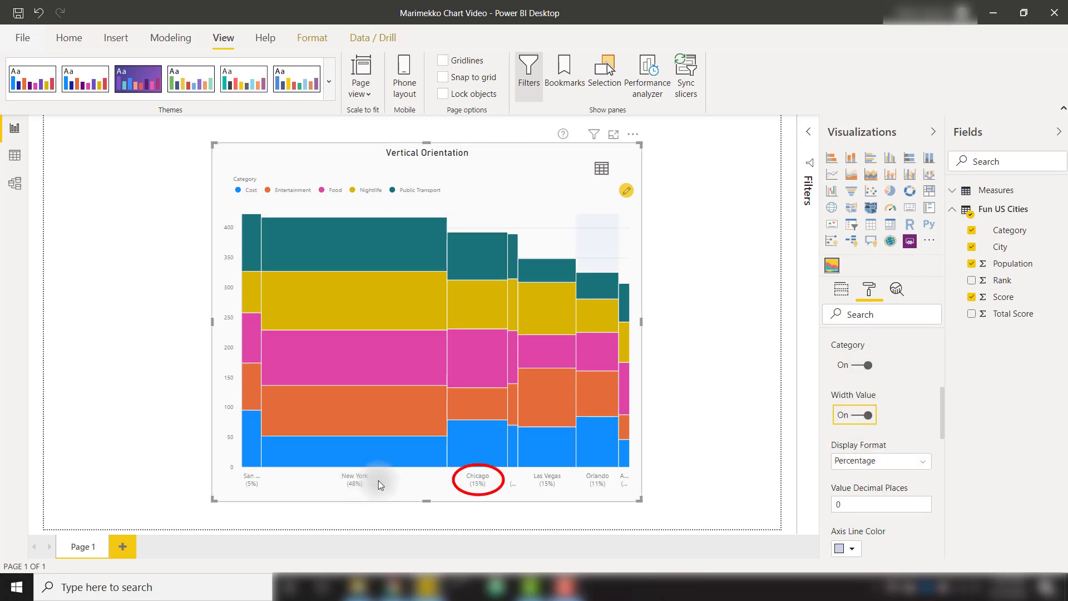
pyautogui.click(879, 461)
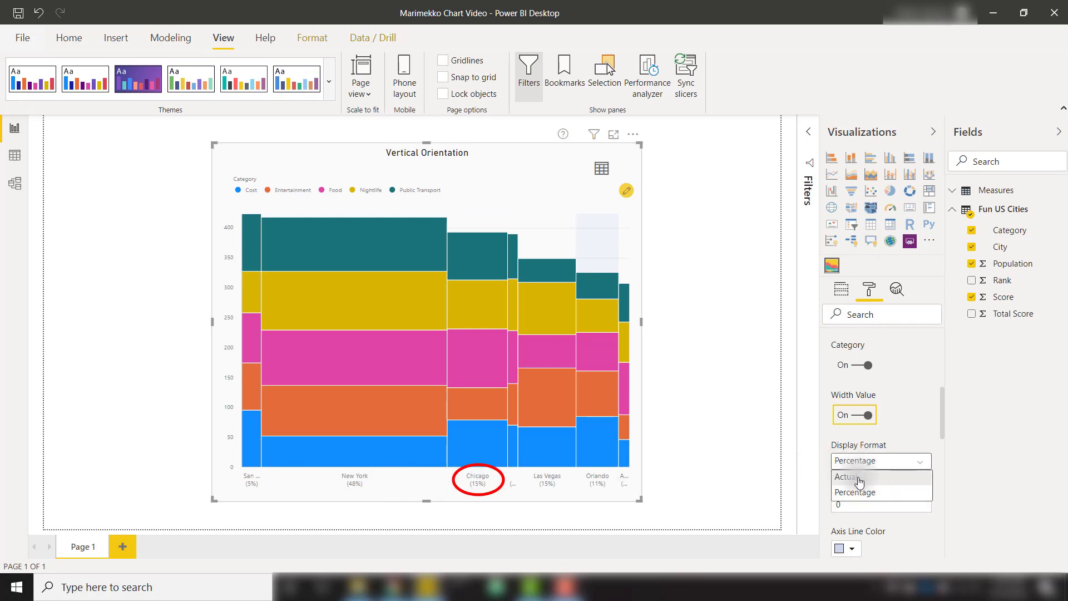
pyautogui.click(849, 476)
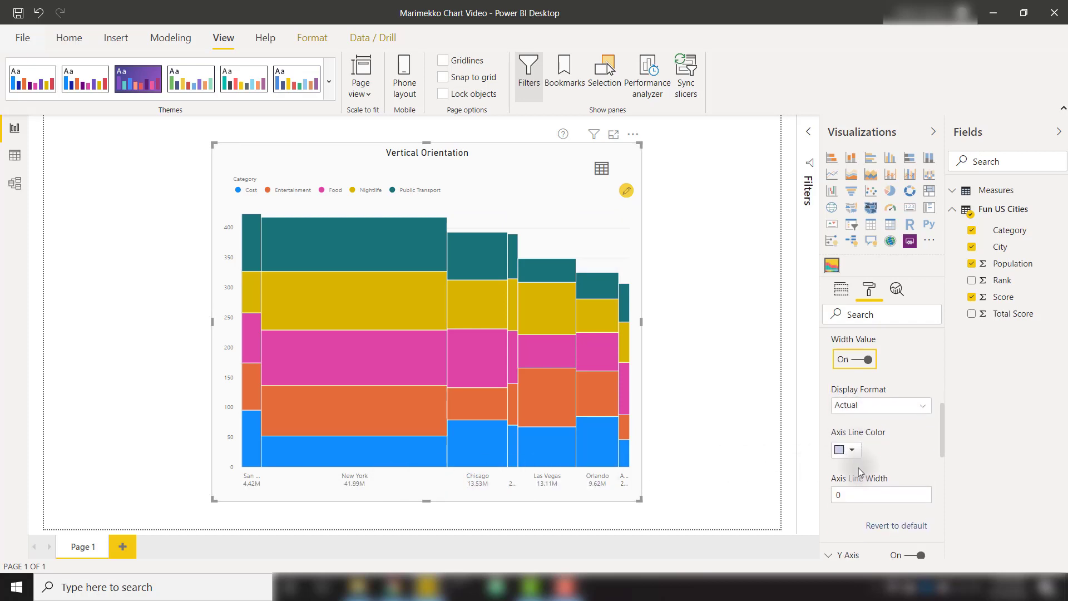
pyautogui.click(854, 358)
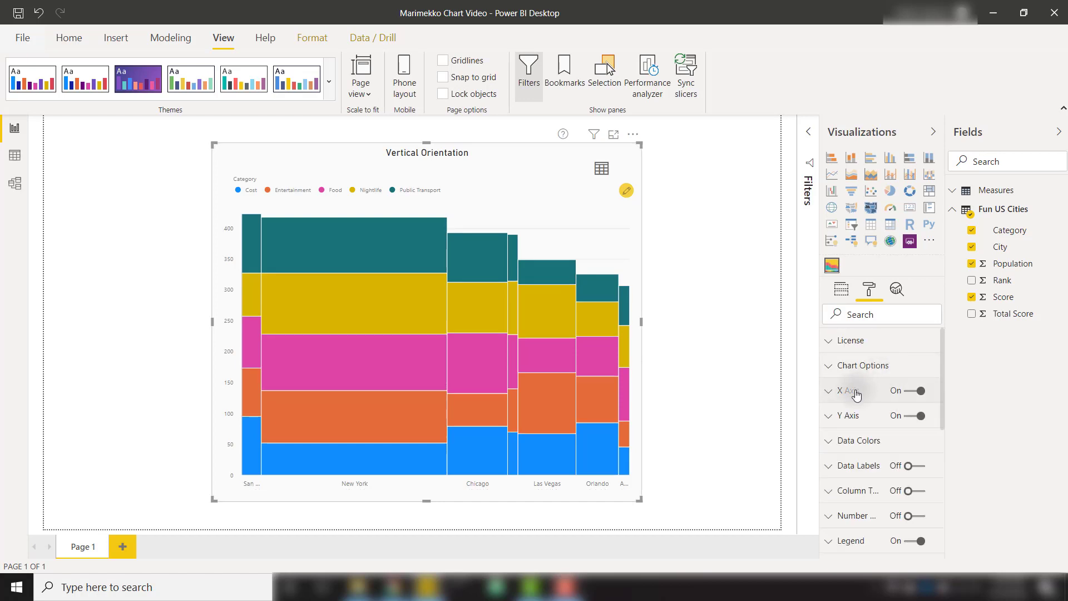
pyautogui.click(849, 416)
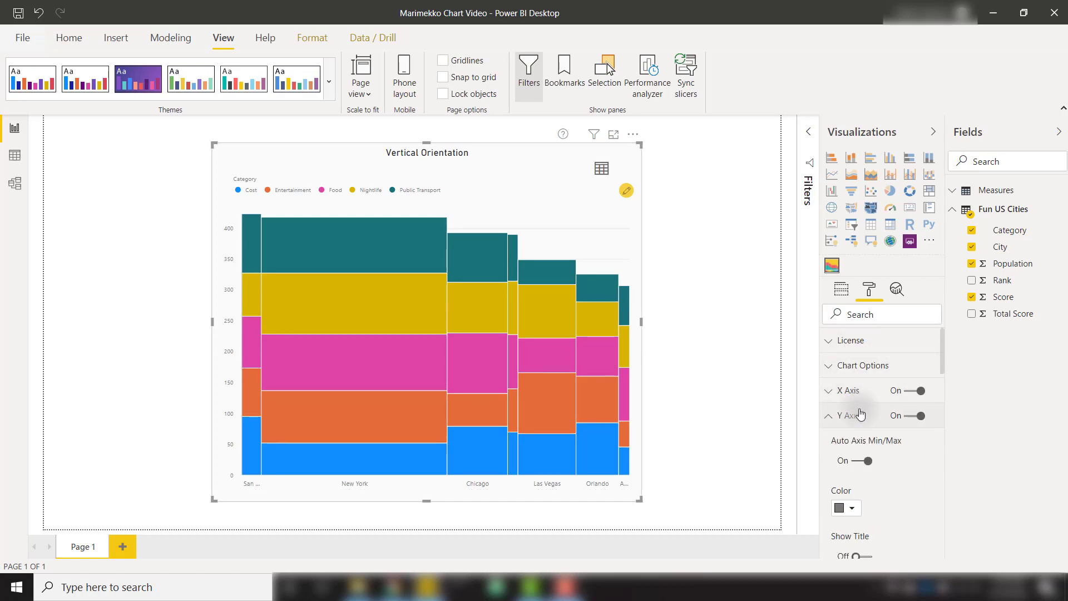
pyautogui.scroll(-3)
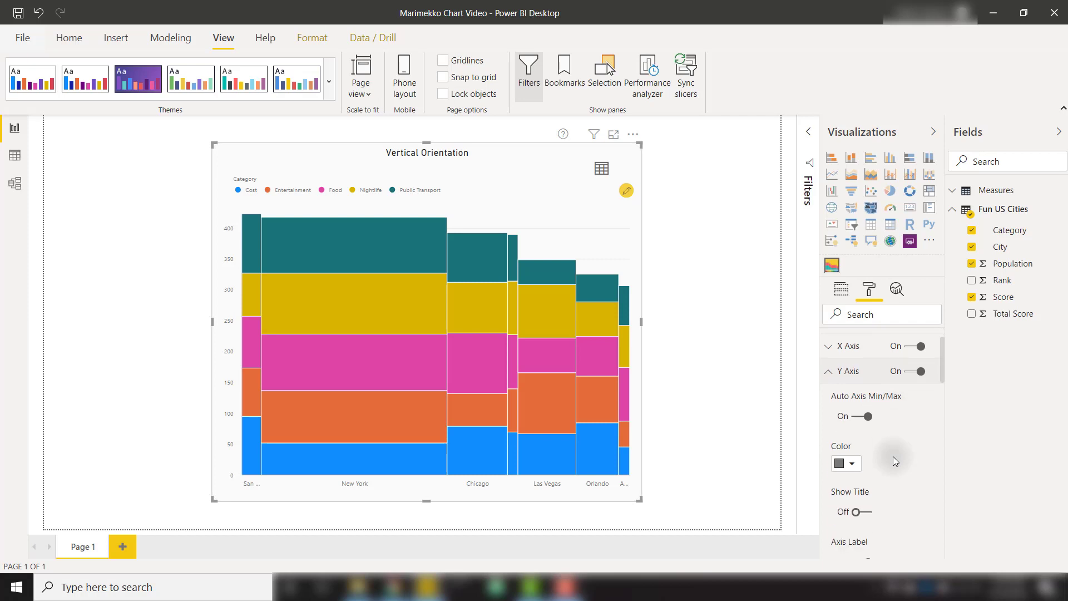
pyautogui.click(868, 416)
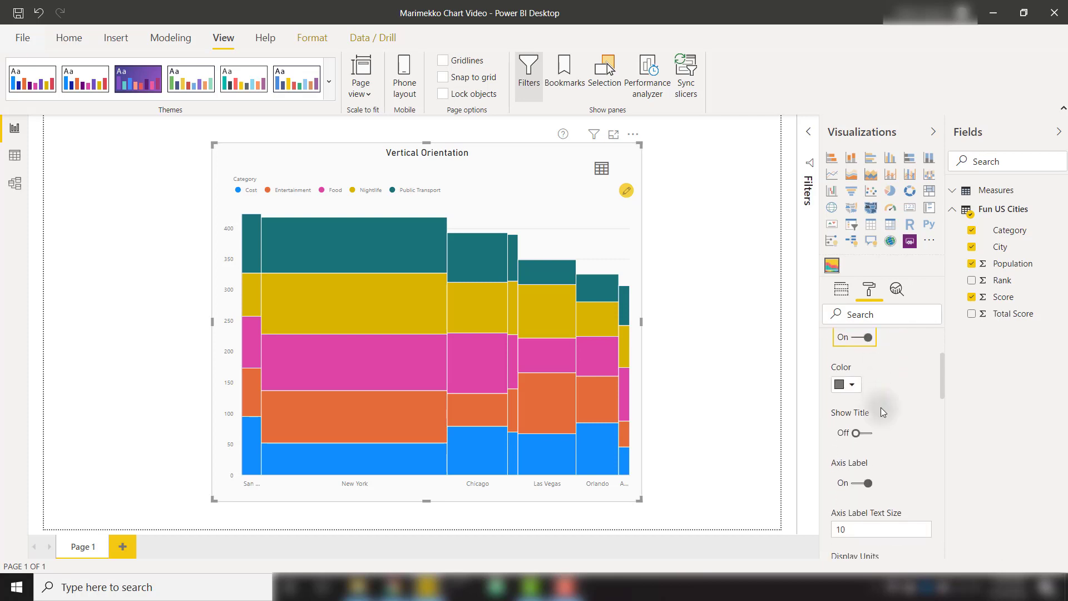
pyautogui.scroll(-3)
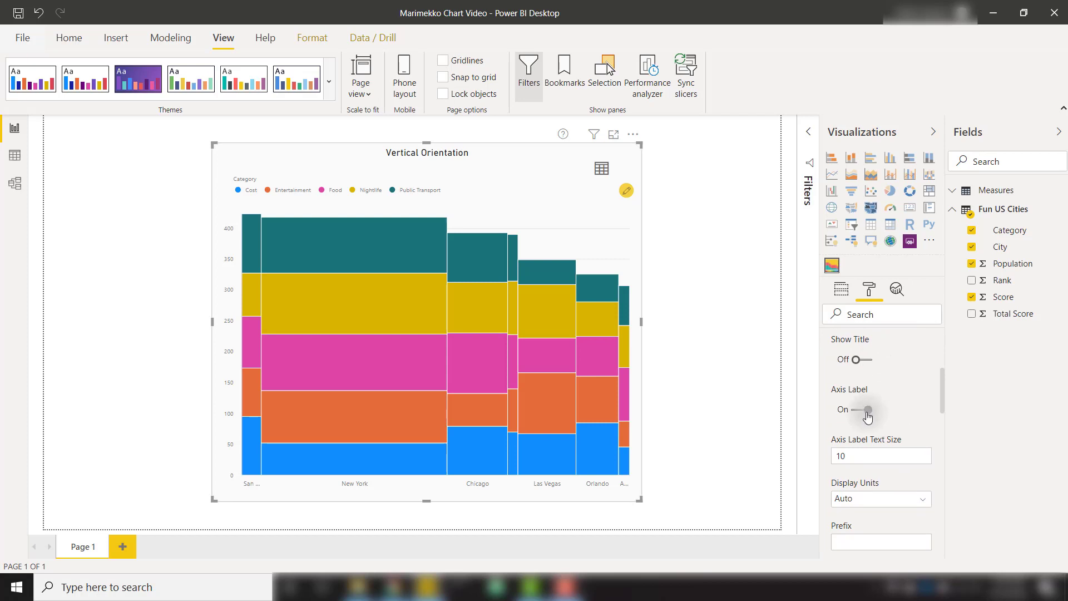
pyautogui.scroll(-3)
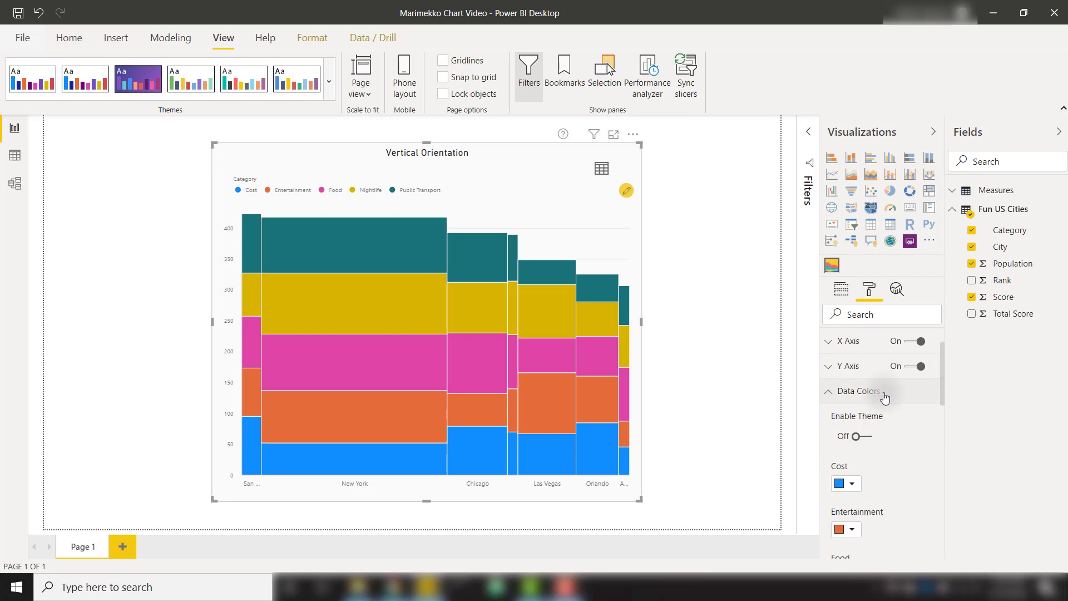
# Toggle Enable Theme on and off, then colour the Cost category dark navy blue.
pyautogui.scroll(-3)
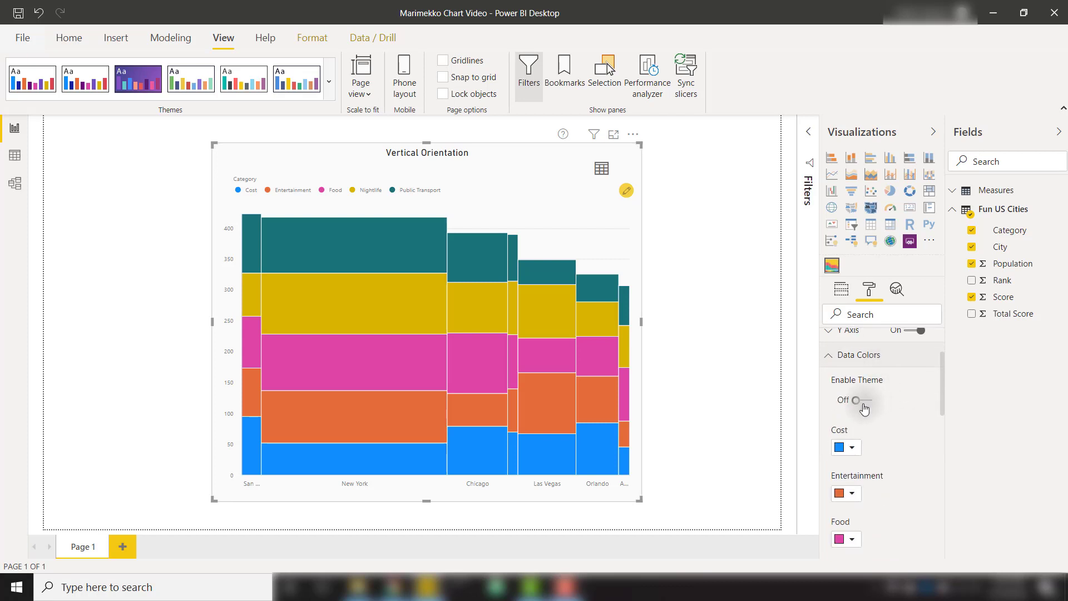
pyautogui.click(870, 400)
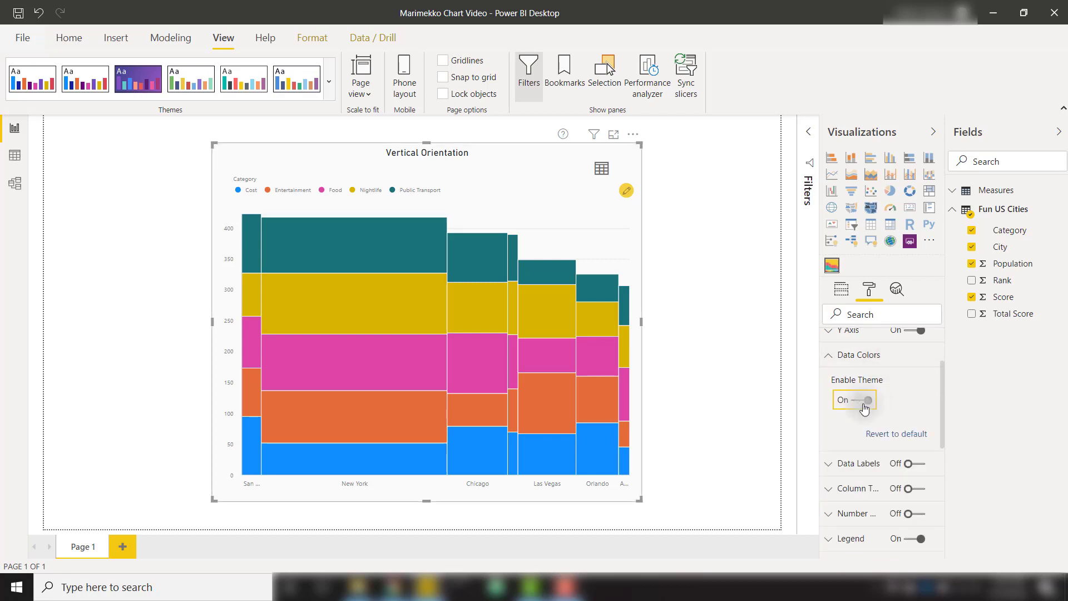
pyautogui.click(853, 399)
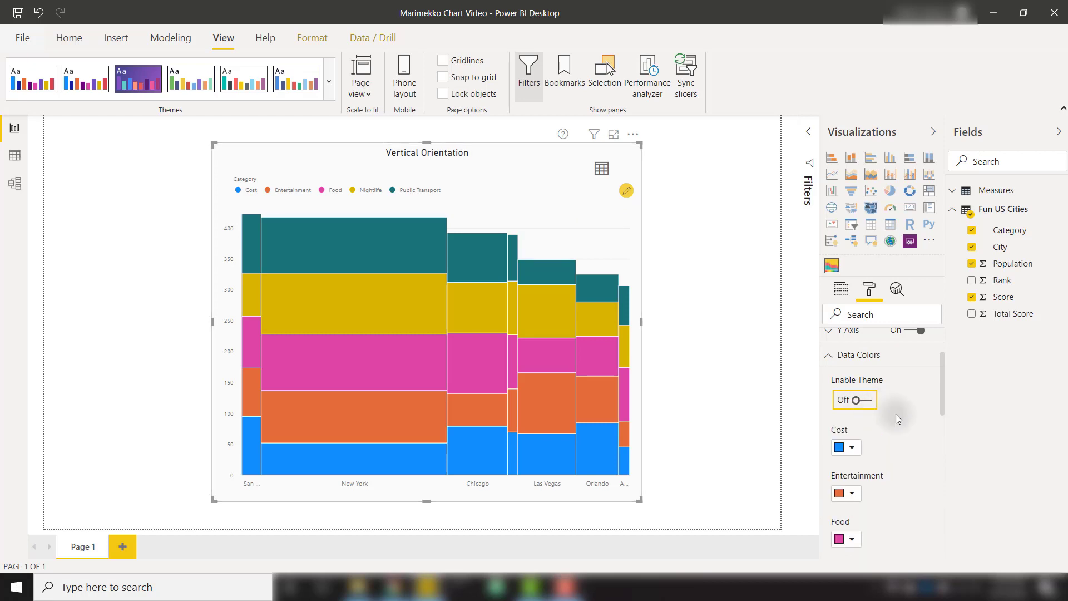
pyautogui.scroll(-3)
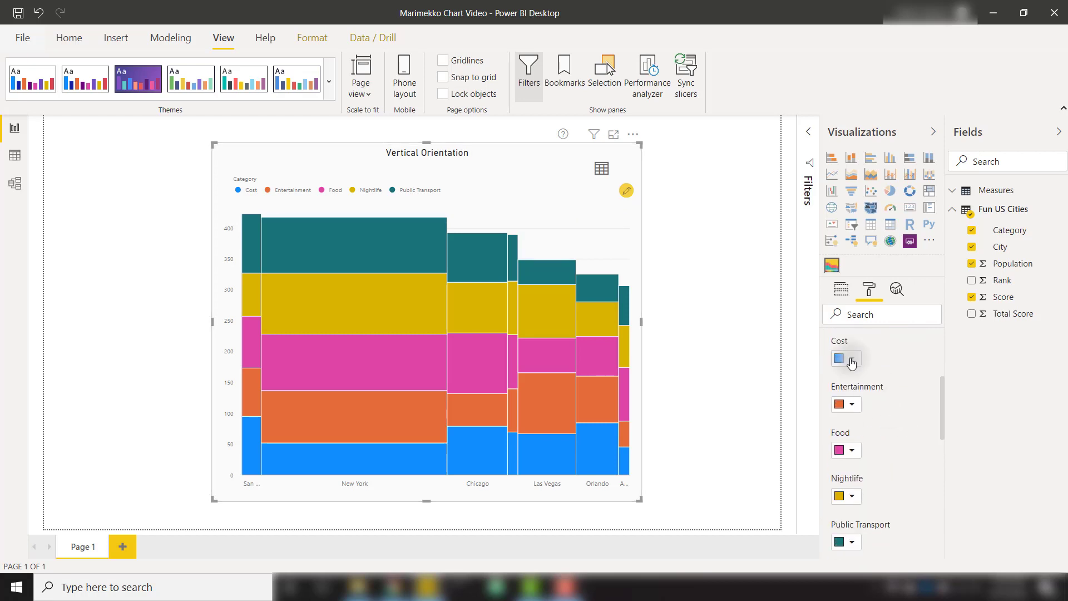
pyautogui.click(844, 357)
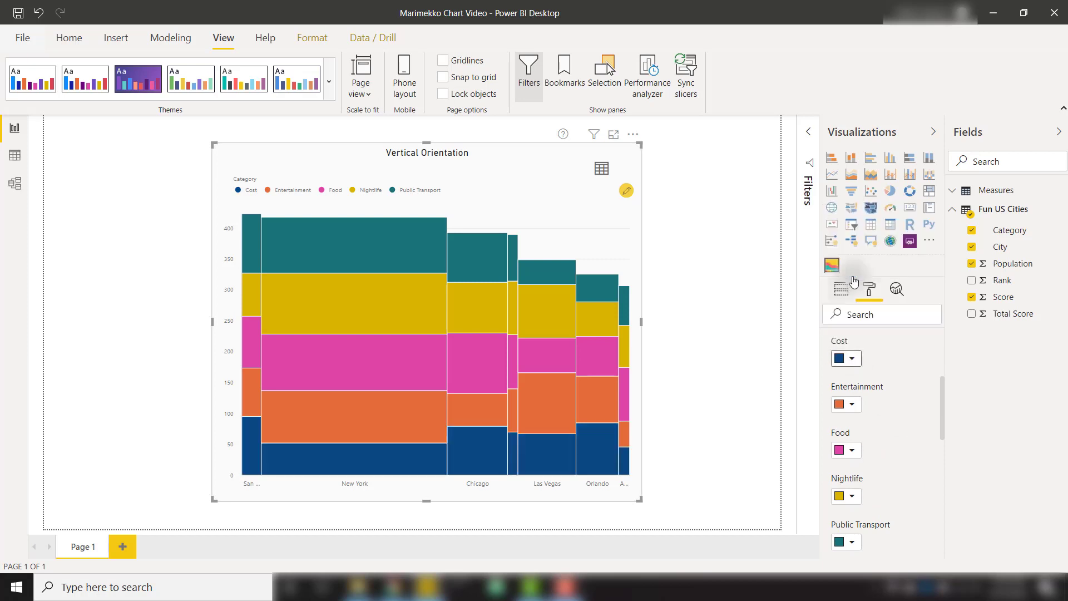
pyautogui.click(868, 289)
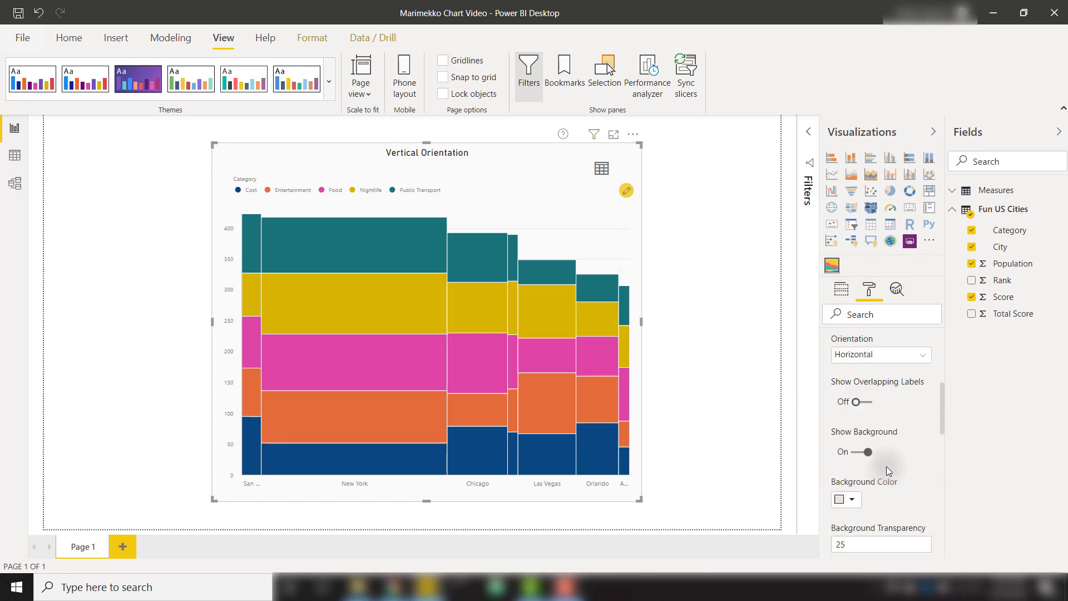
# Turn on Show Height Value data labels with Format set to Both.
pyautogui.scroll(-3)
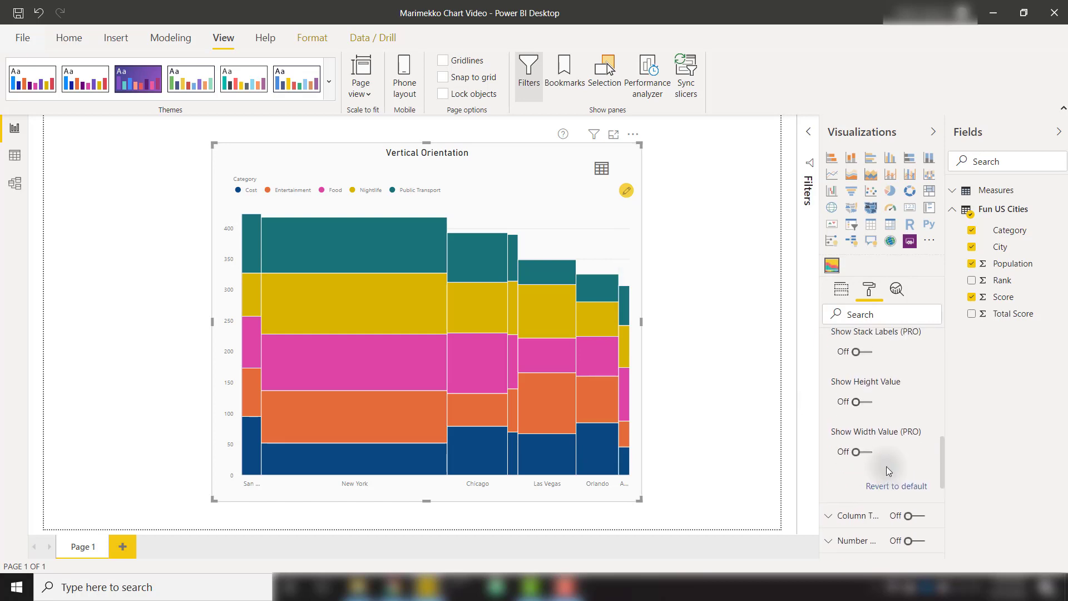
pyautogui.click(853, 401)
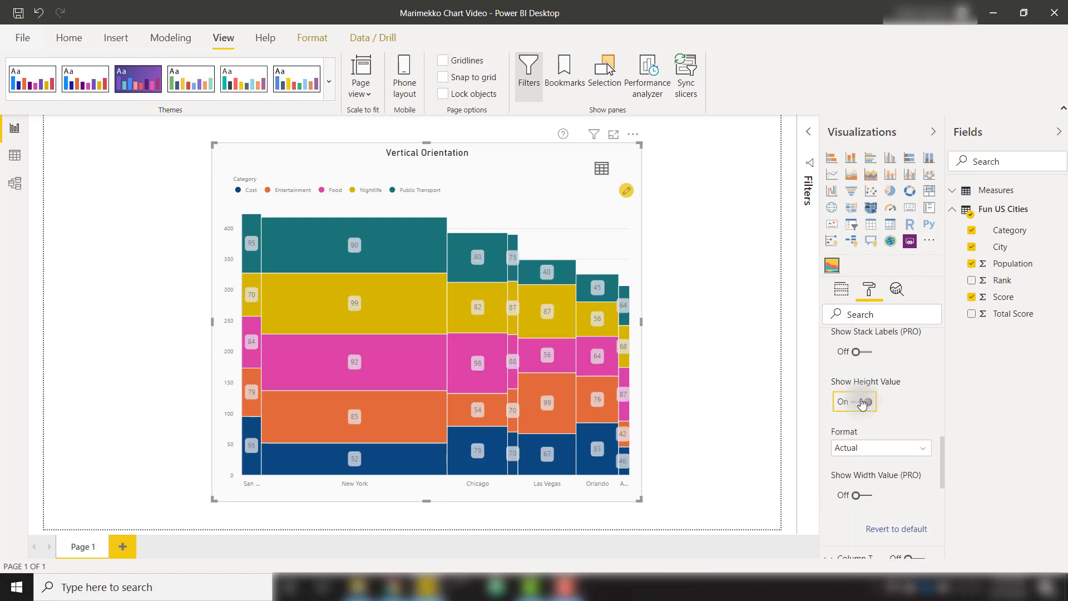
pyautogui.click(854, 401)
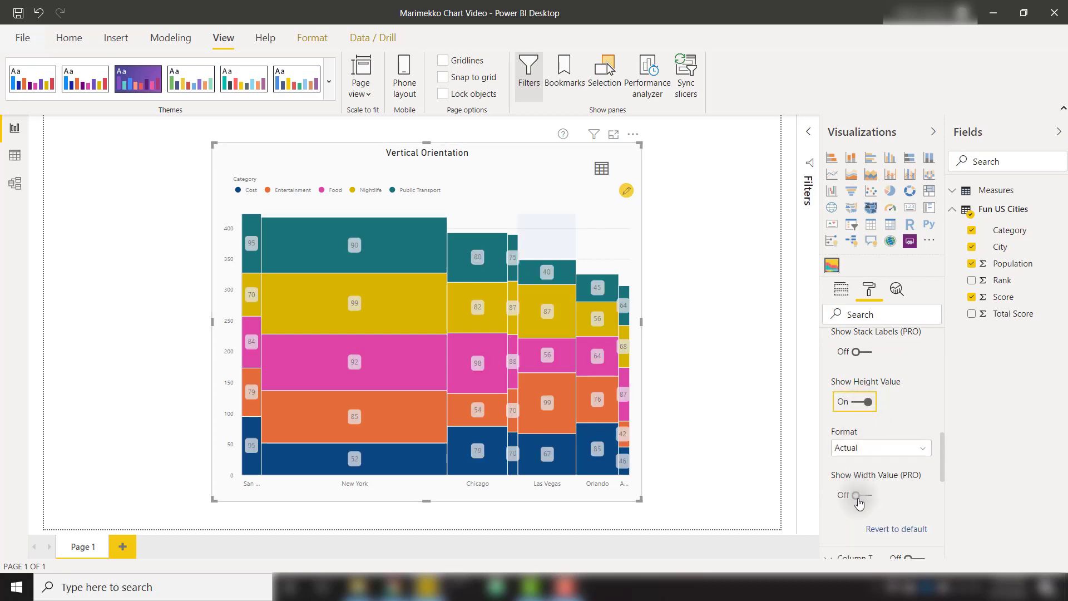
pyautogui.click(853, 495)
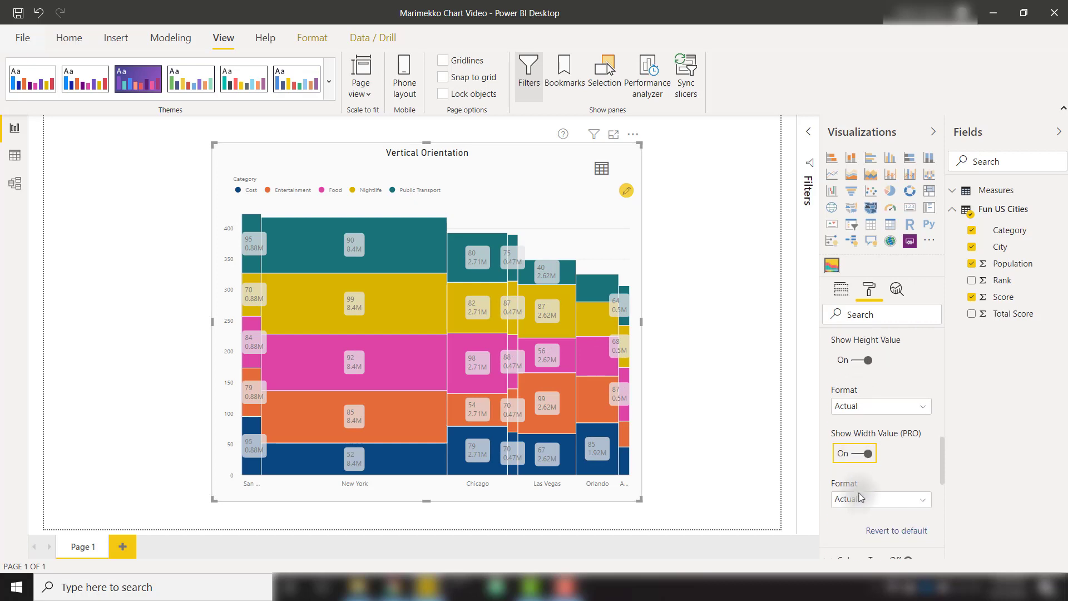
pyautogui.click(879, 401)
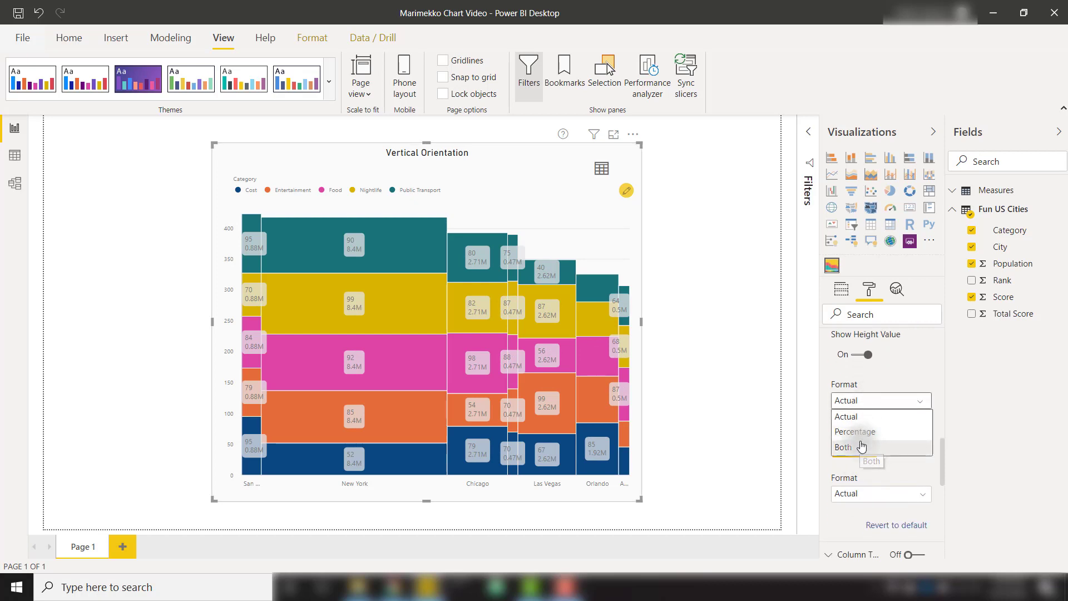
pyautogui.click(843, 447)
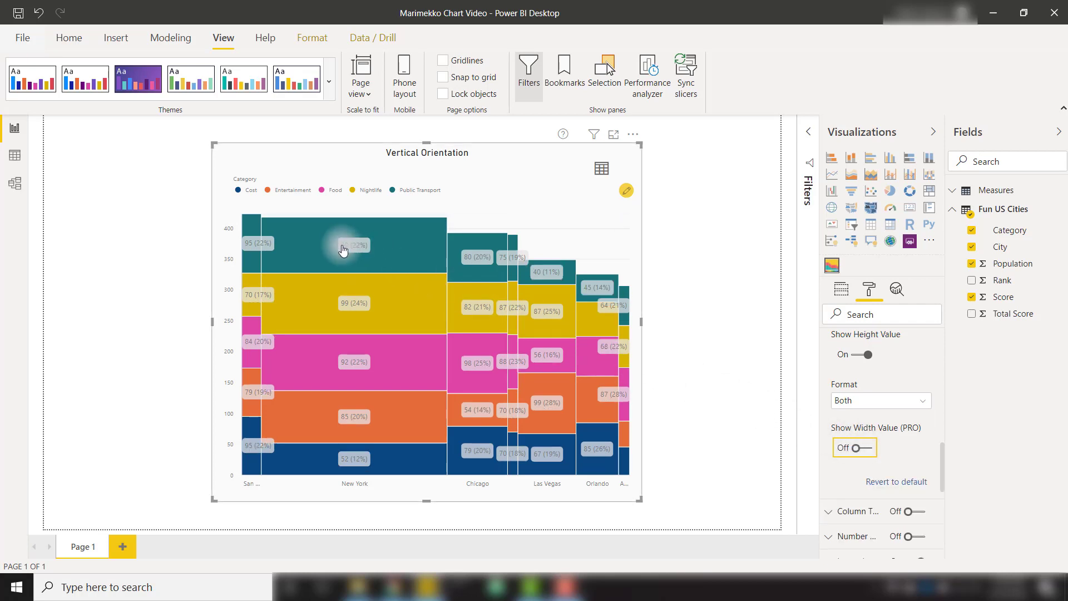
pyautogui.moveTo(344, 248)
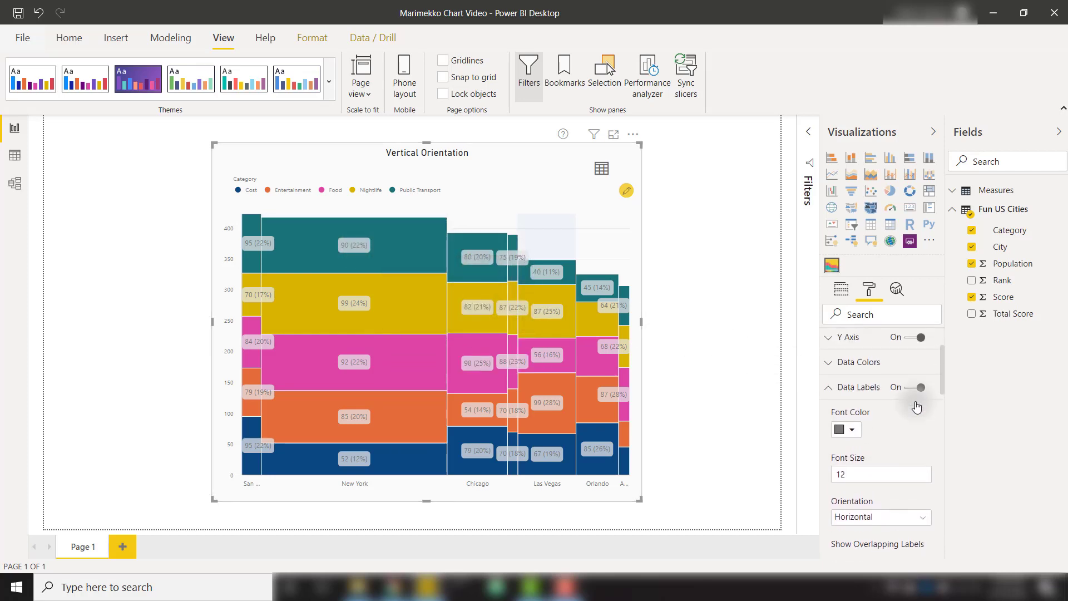
# Turn on Column Total labels with font size 12 and Bold weight.
pyautogui.click(828, 387)
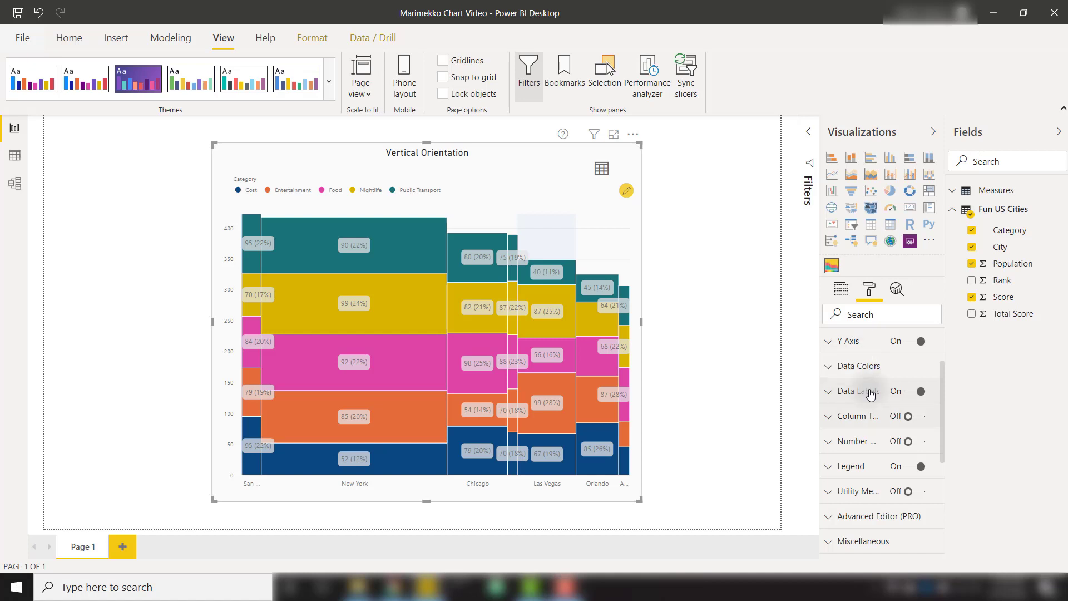
pyautogui.click(920, 416)
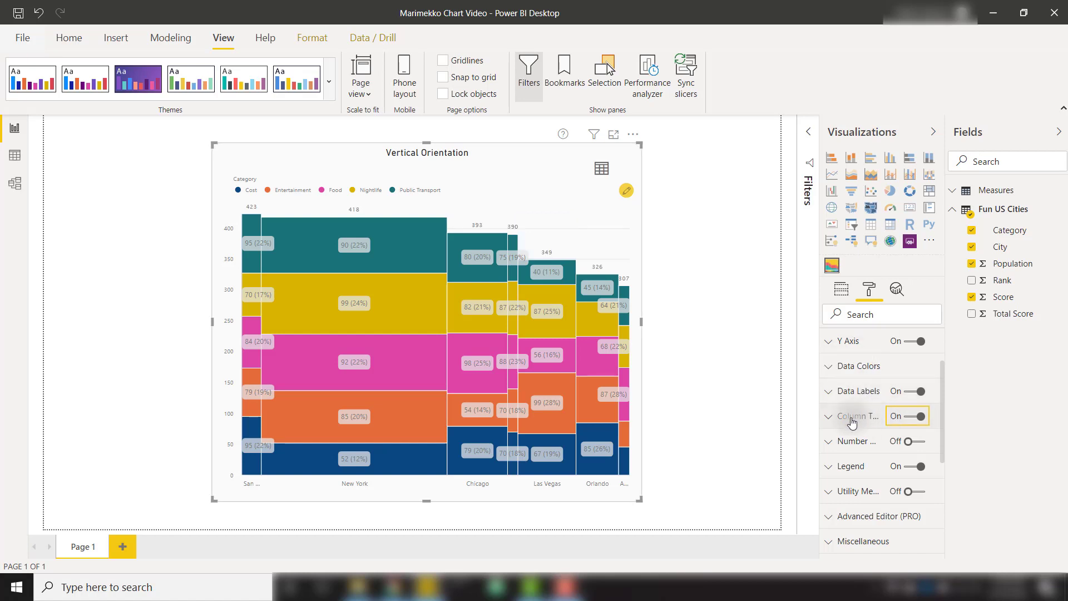
pyautogui.click(850, 416)
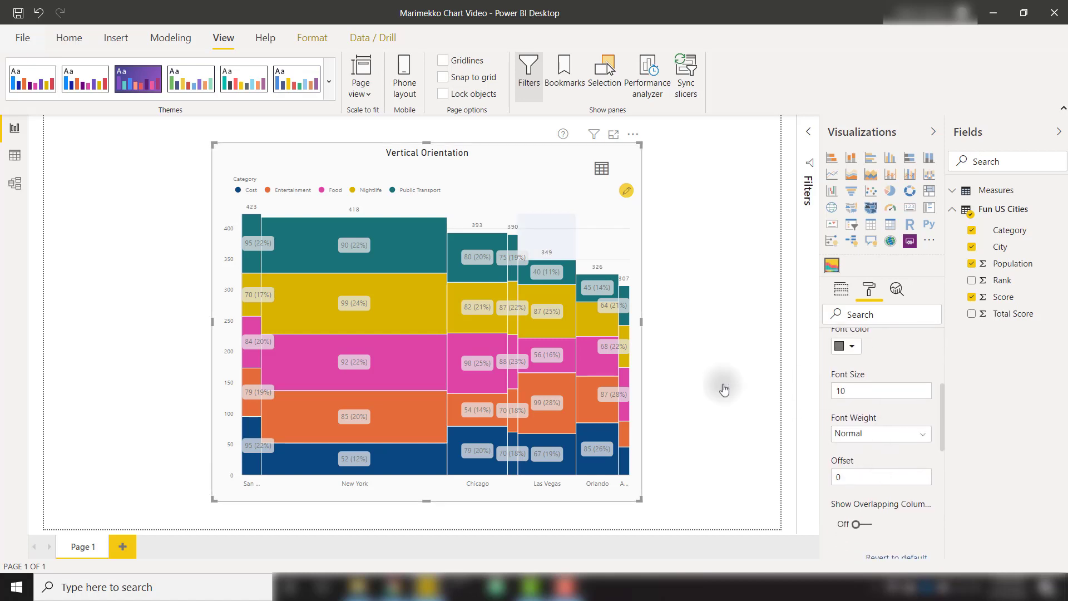
pyautogui.moveTo(358, 214)
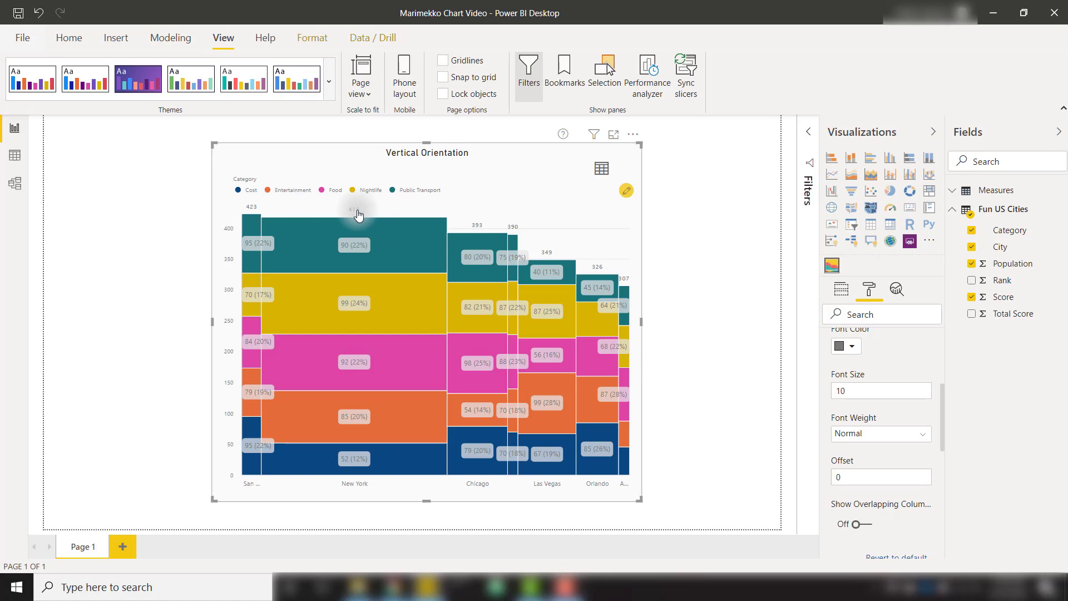
pyautogui.moveTo(878, 447)
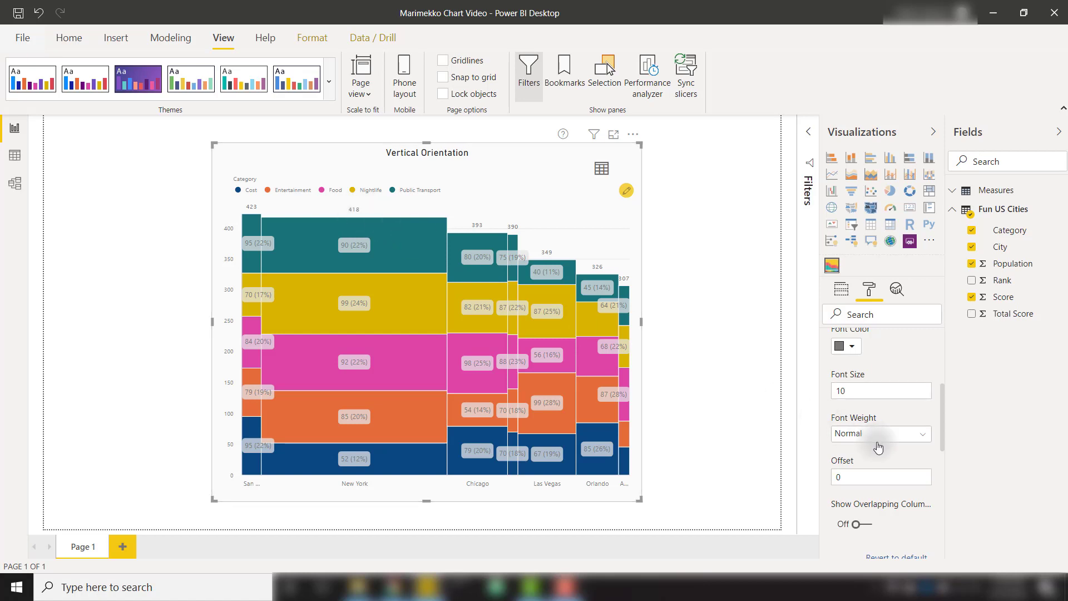
pyautogui.click(880, 391)
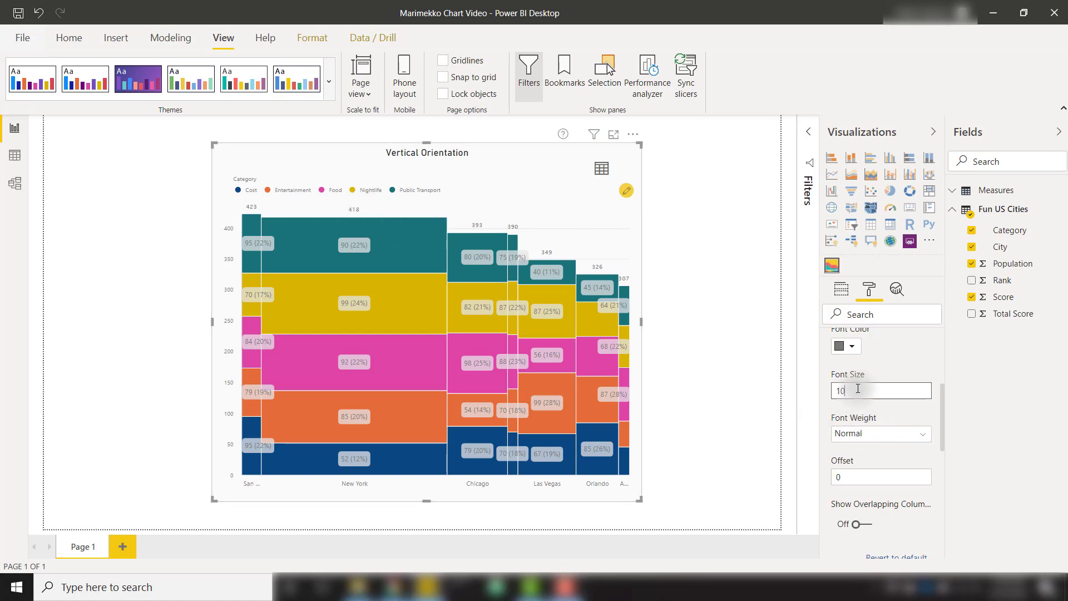
pyautogui.write('12')
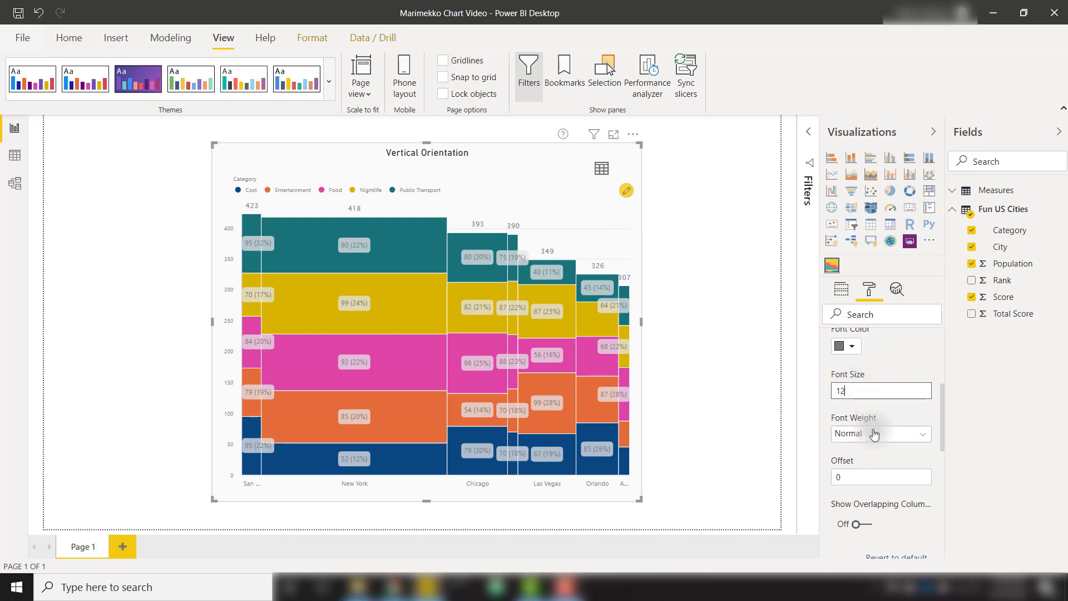
pyautogui.click(880, 433)
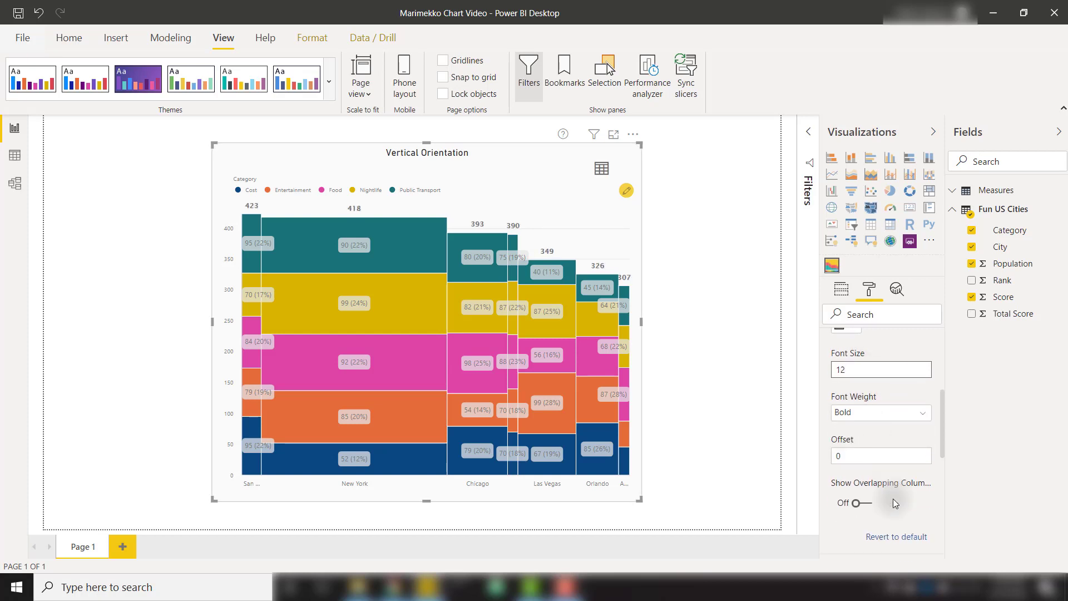
pyautogui.click(852, 503)
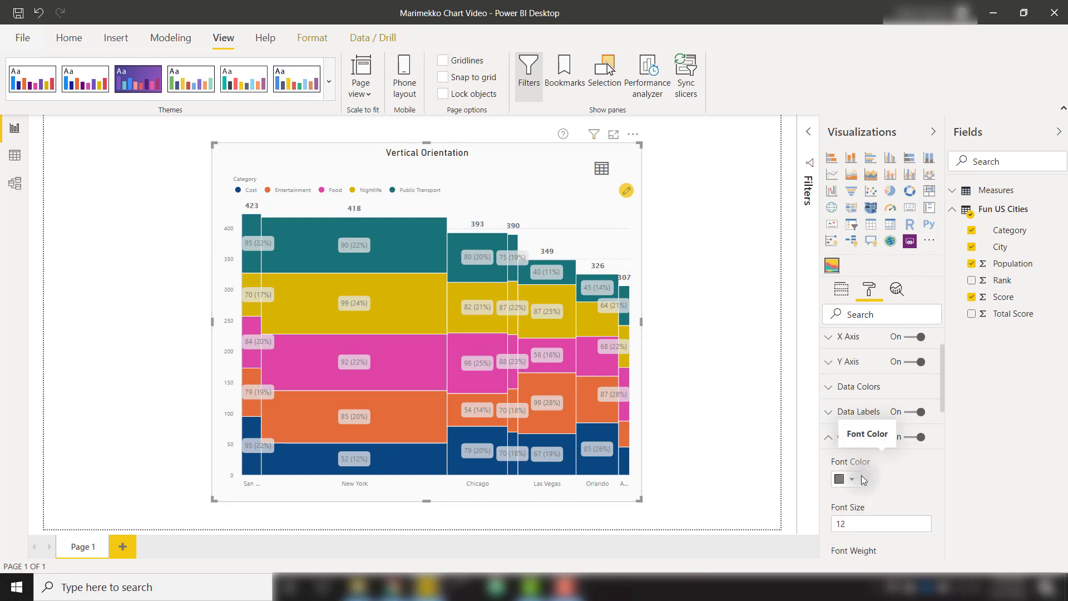
pyautogui.moveTo(832, 443)
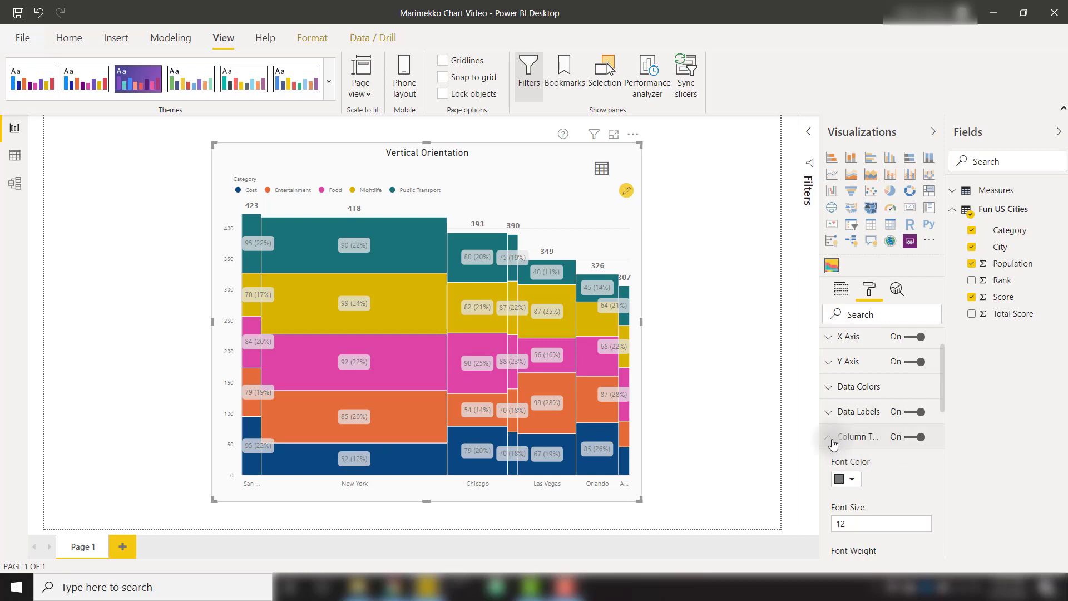
# Switch off Column Totals and Data Labels, and open Conditional Formatting from the pencil icon.
pyautogui.click(916, 436)
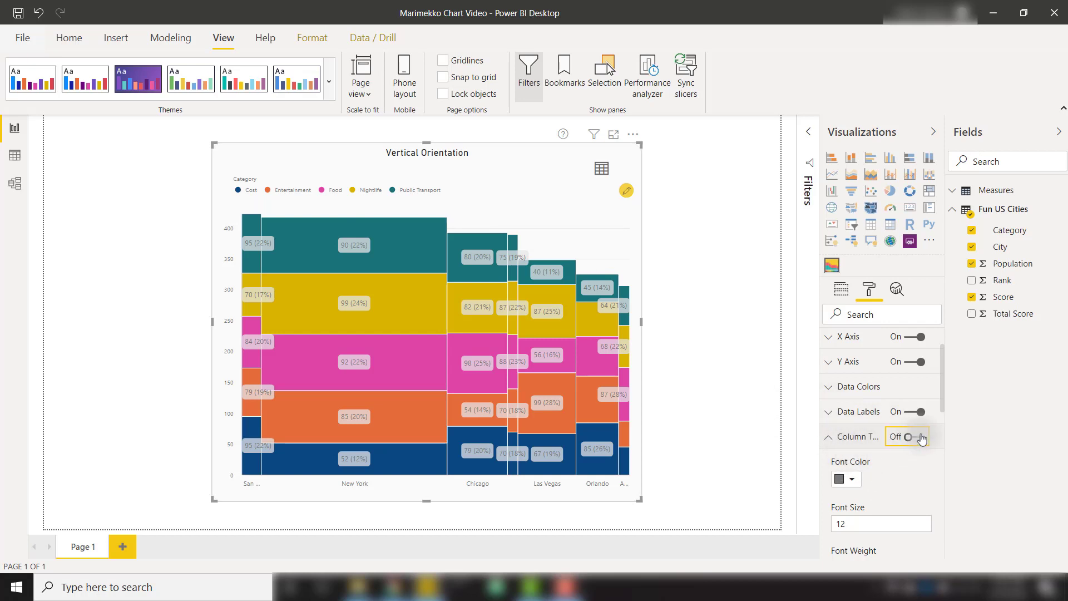
pyautogui.click(921, 411)
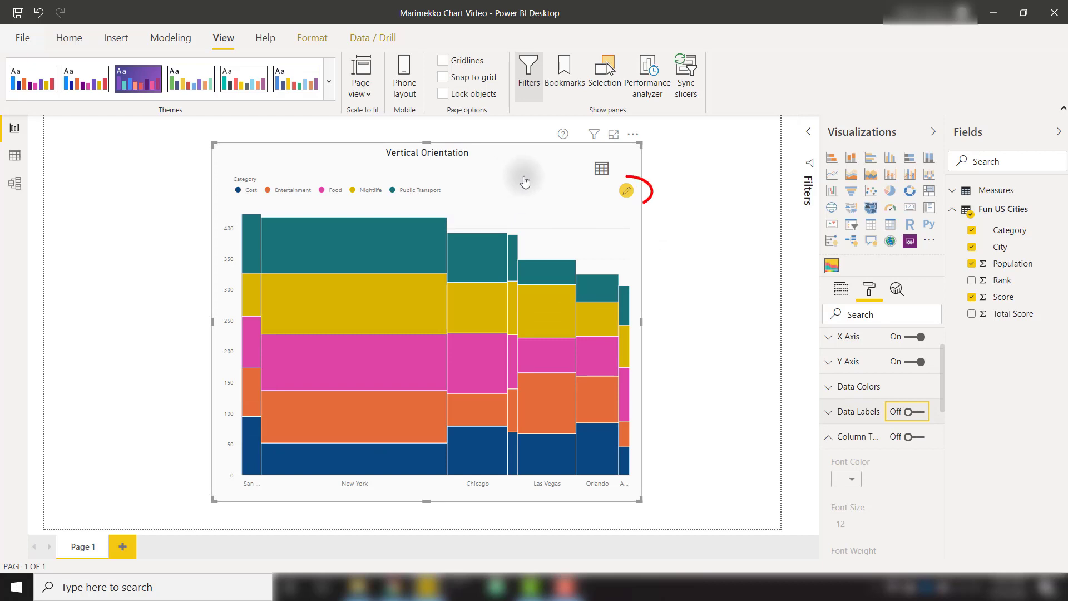
pyautogui.click(626, 190)
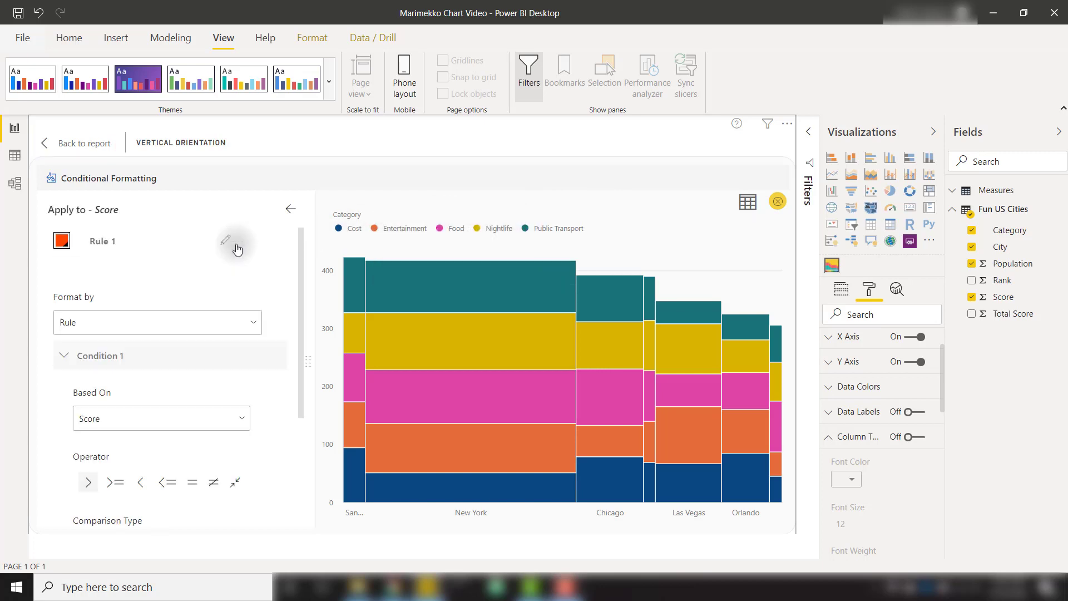
# Save a Color Scale rule: Sequential, Blue Green scheme, 7 ranges.
pyautogui.click(157, 322)
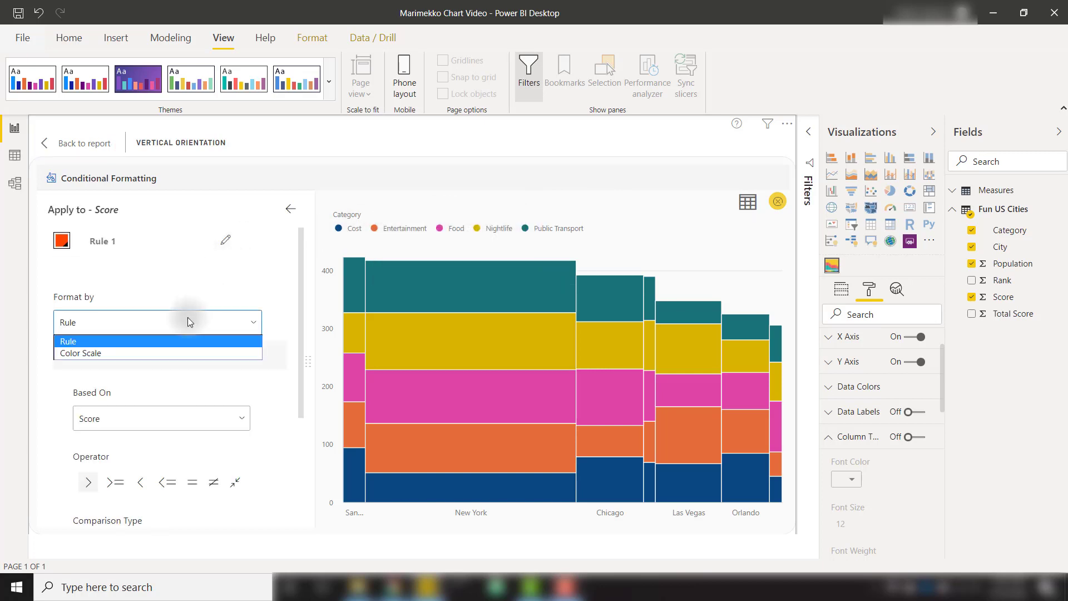
pyautogui.click(80, 352)
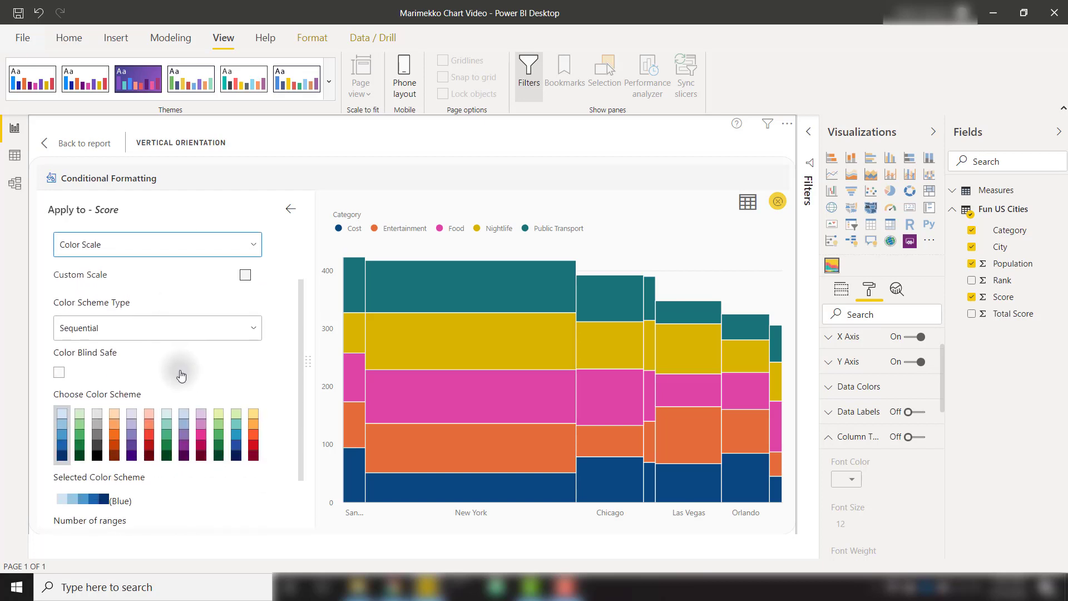
pyautogui.click(157, 327)
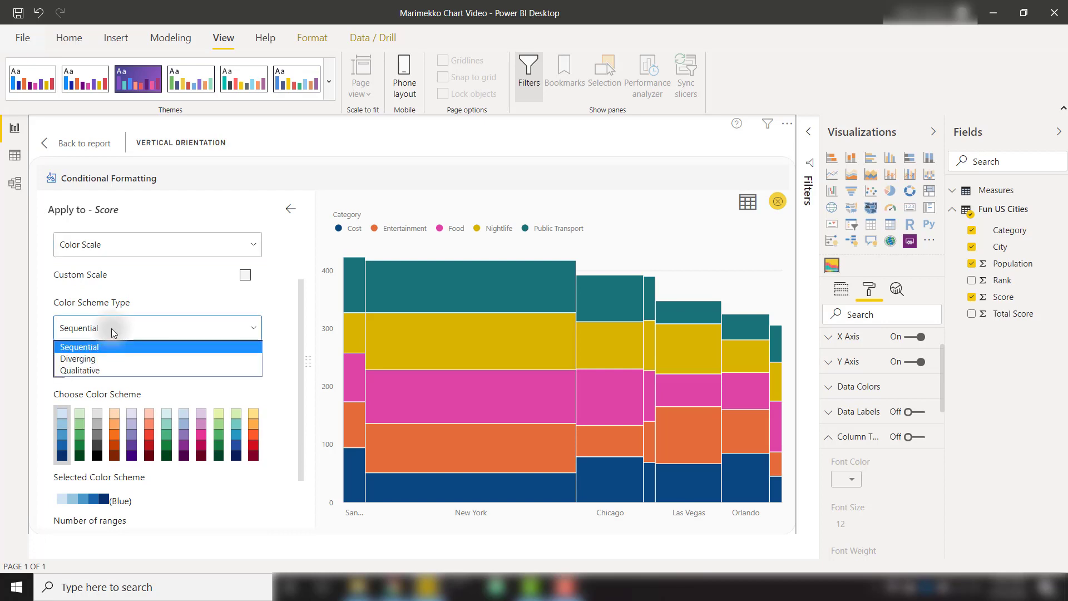
pyautogui.moveTo(78, 358)
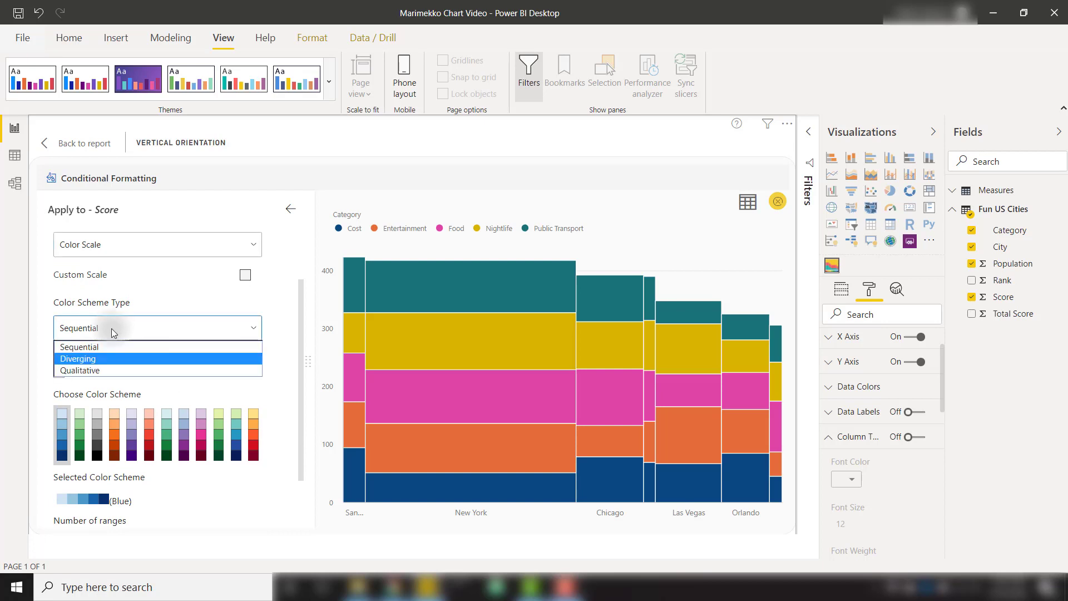
pyautogui.moveTo(167, 346)
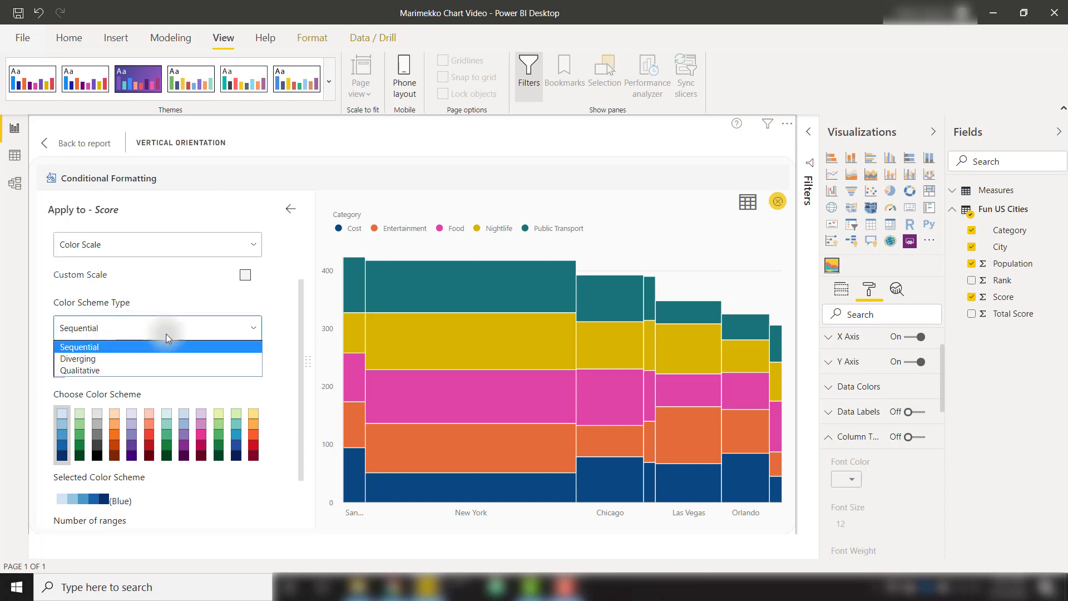
pyautogui.click(80, 347)
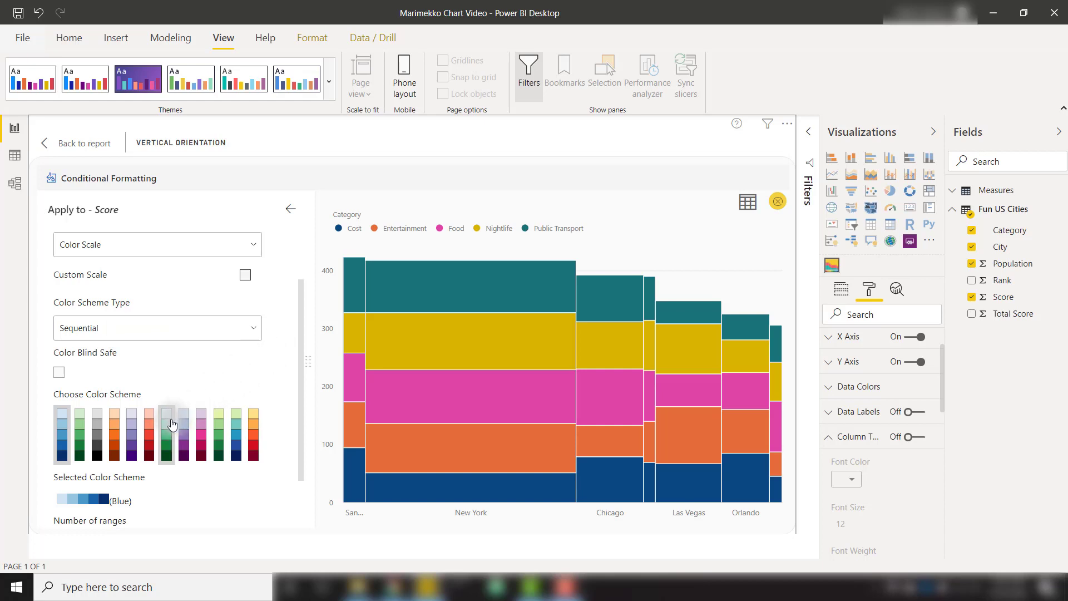
pyautogui.click(167, 374)
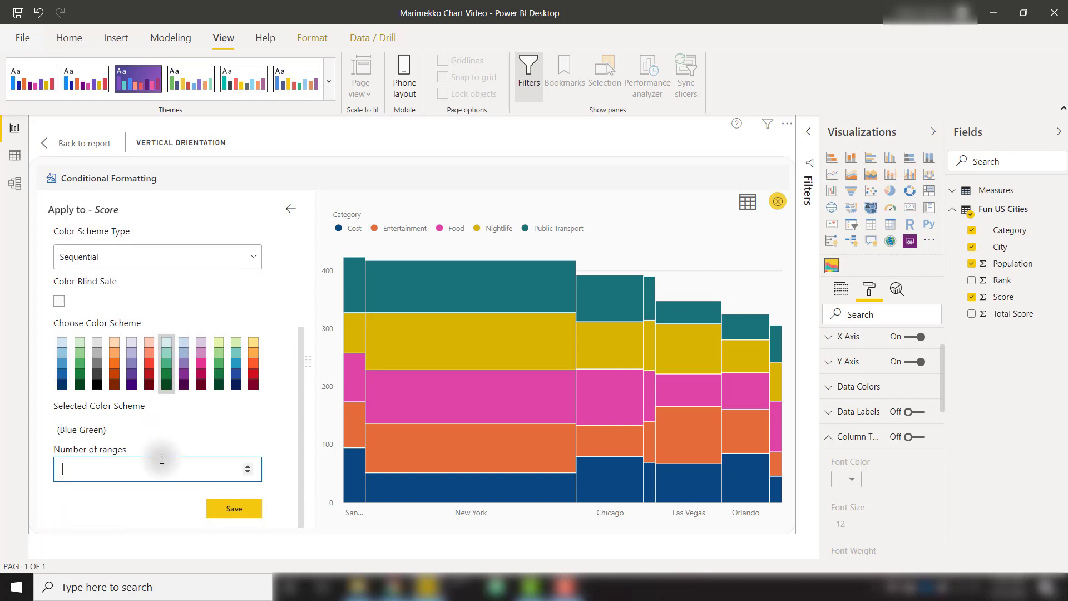
pyautogui.write('7')
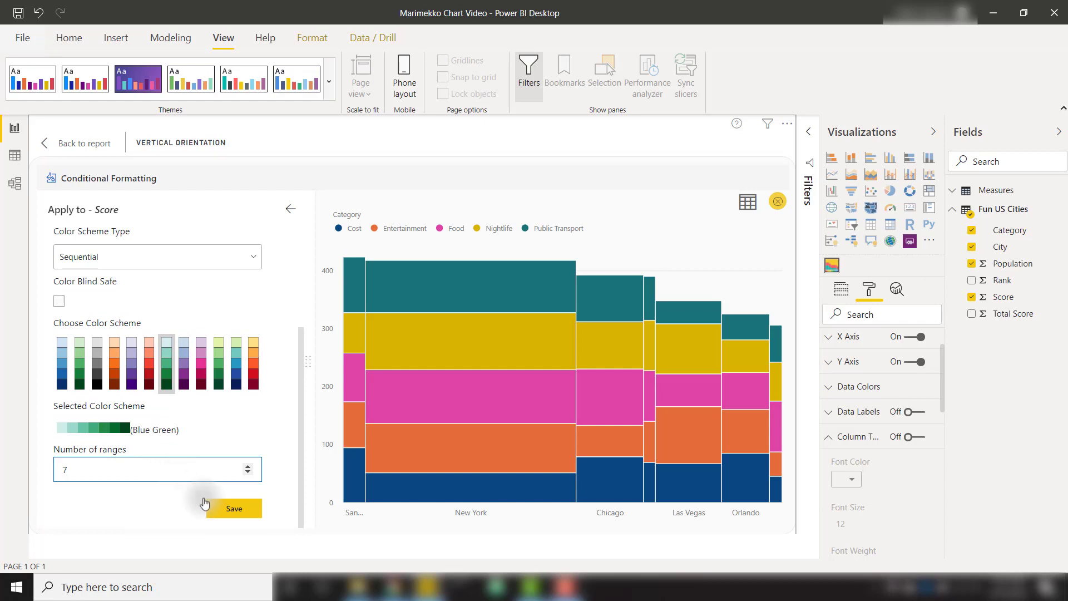
pyautogui.click(234, 508)
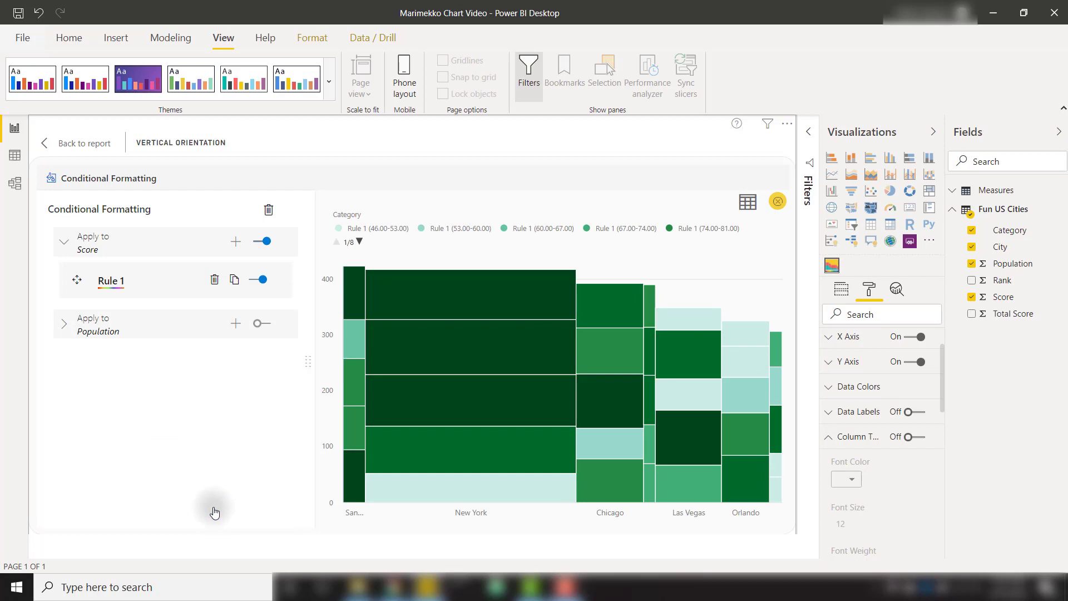
pyautogui.moveTo(465, 306)
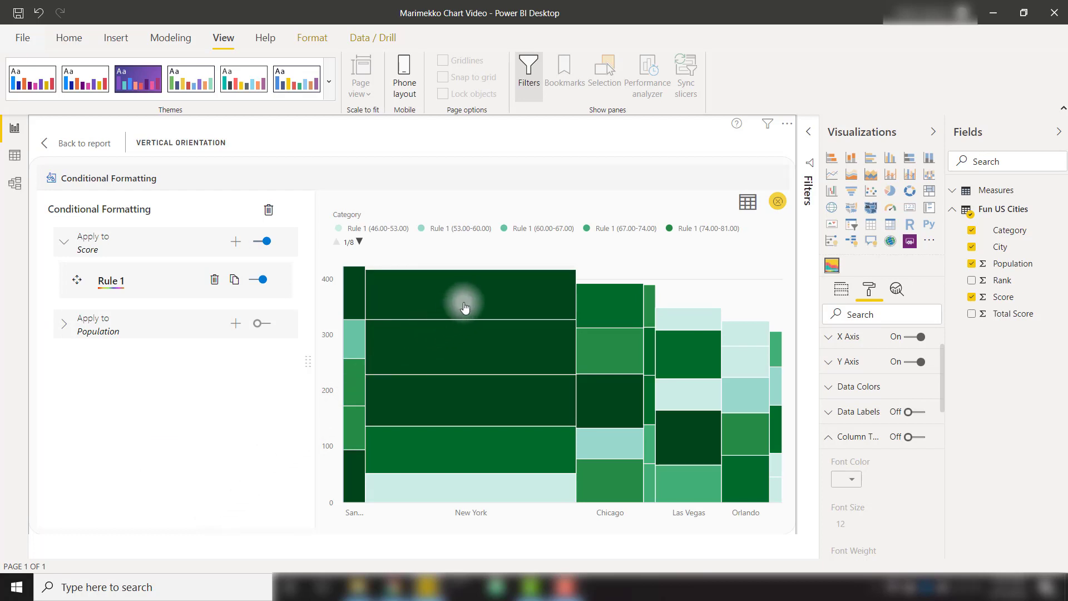
pyautogui.moveTo(465, 306)
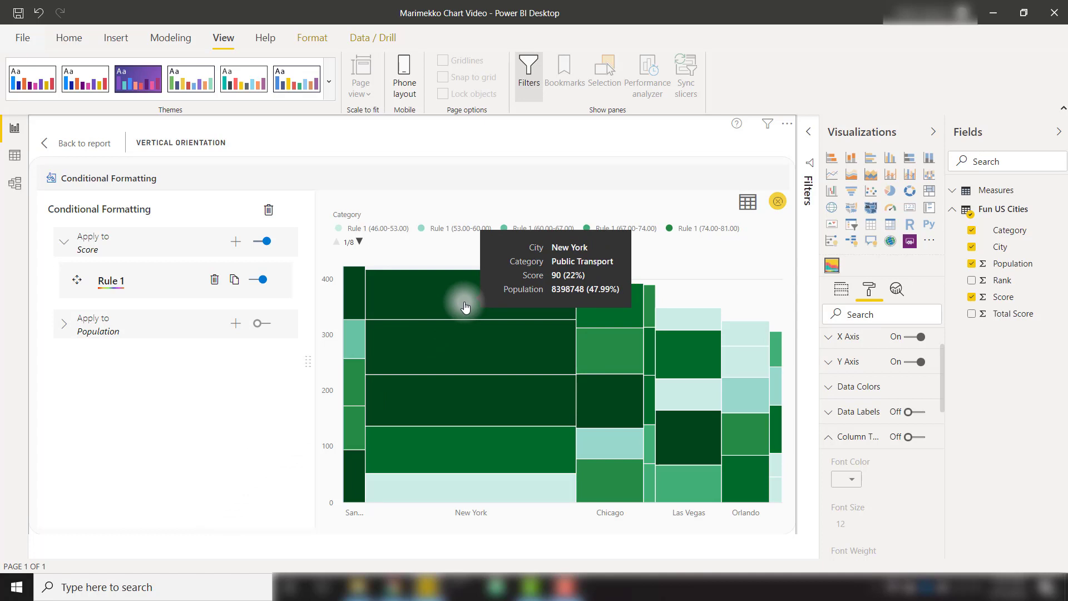
pyautogui.moveTo(91, 148)
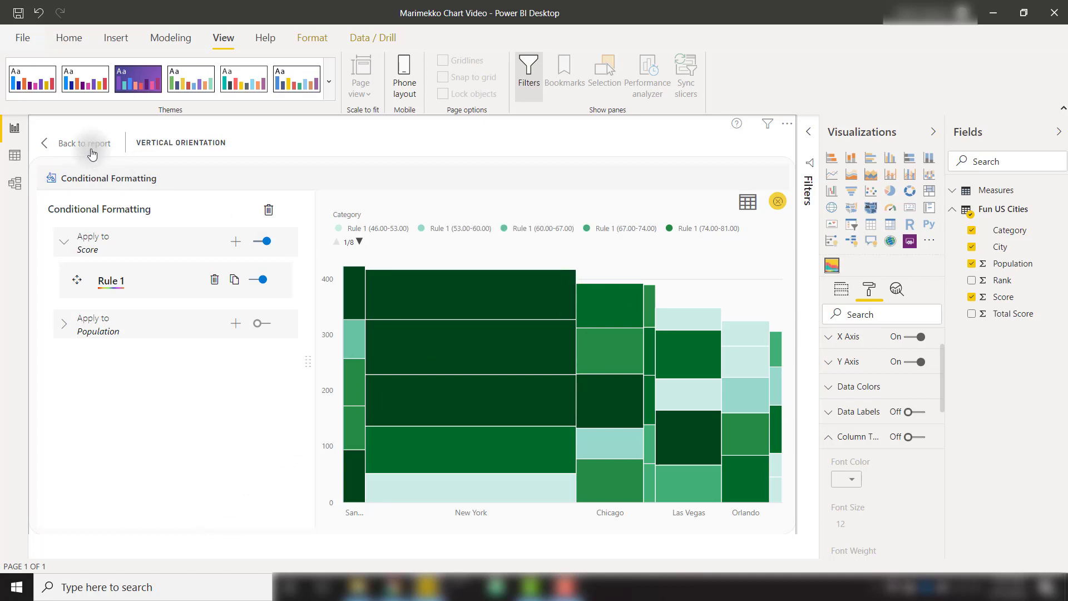
# Go back to the report and show the Marimekko chart's summary data table.
pyautogui.click(83, 143)
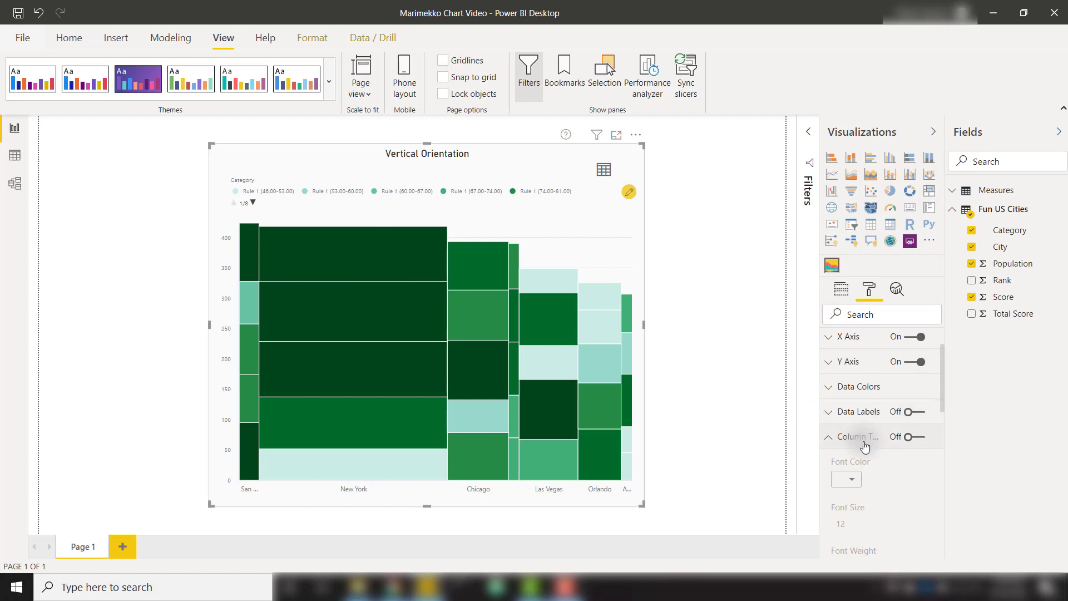
pyautogui.scroll(-3)
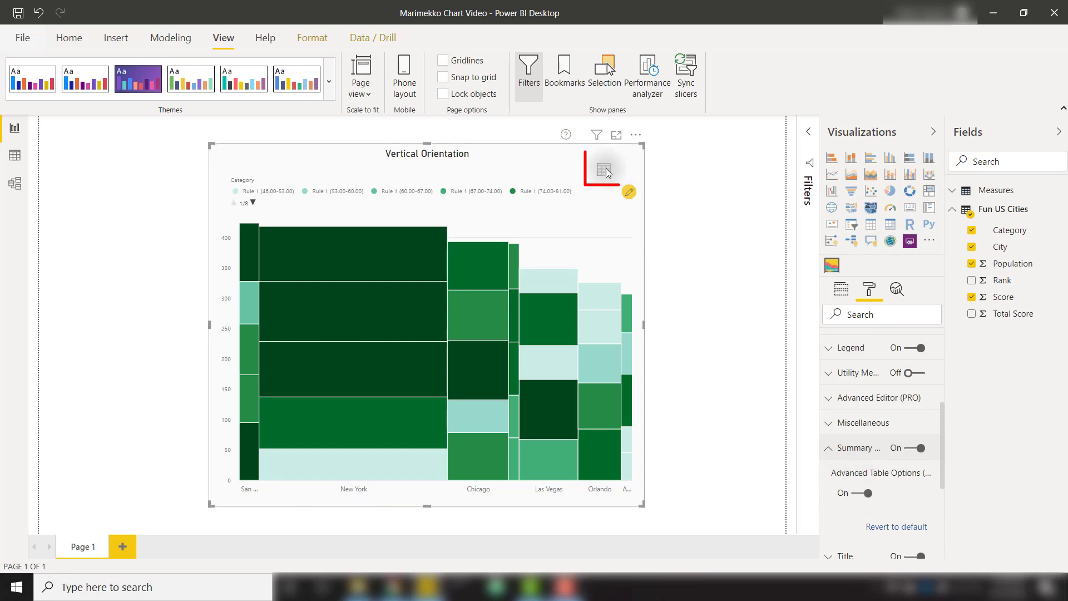
pyautogui.click(602, 169)
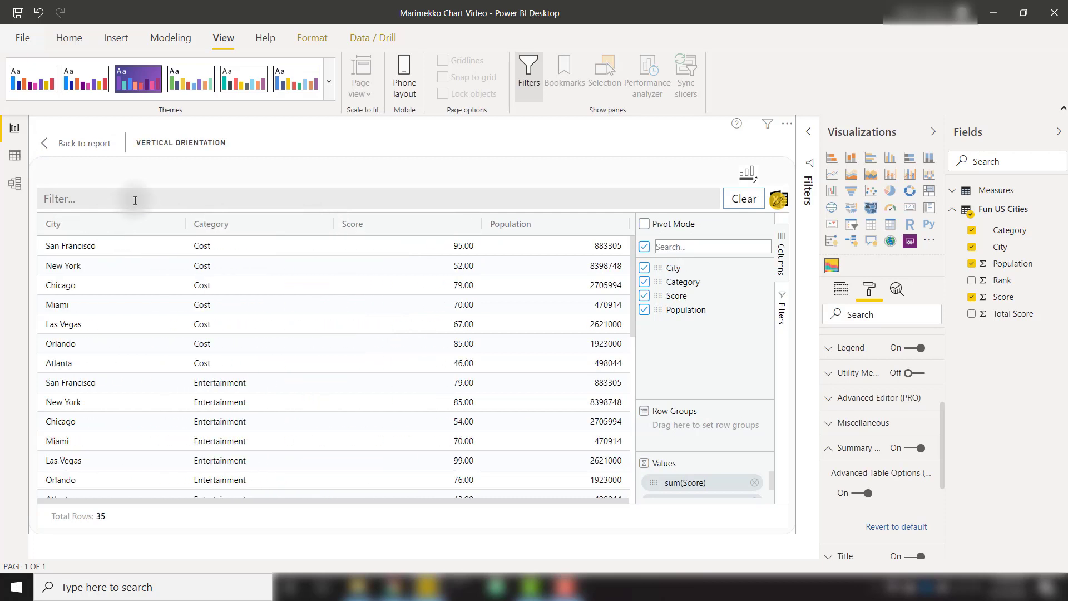
# Quick-filter the summary table by 'ent', then clear the filter.
pyautogui.write('ent')
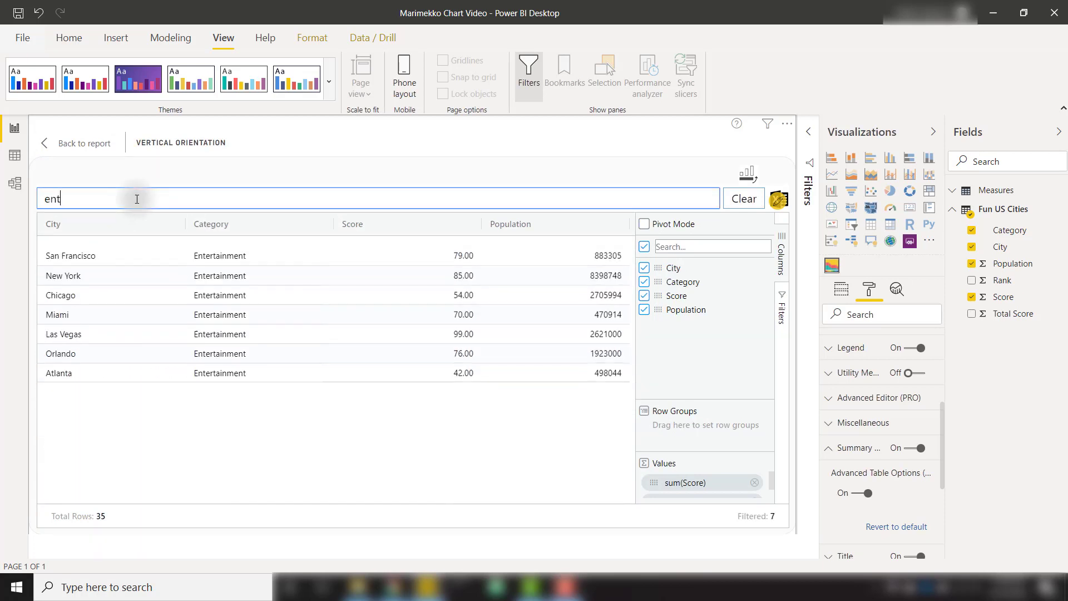
pyautogui.click(742, 198)
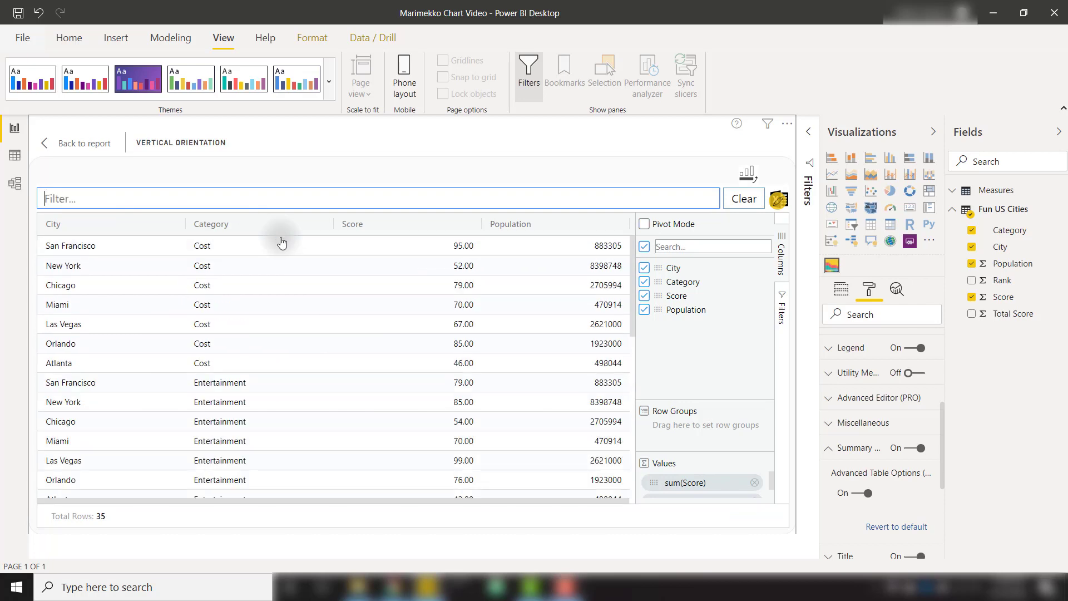
pyautogui.moveTo(282, 243)
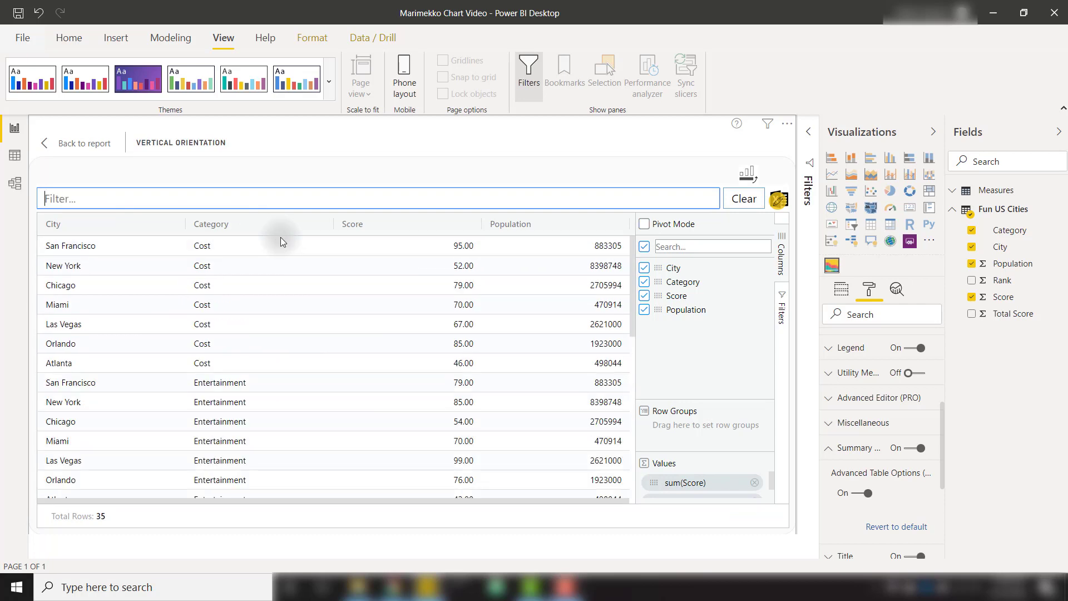
pyautogui.moveTo(702, 228)
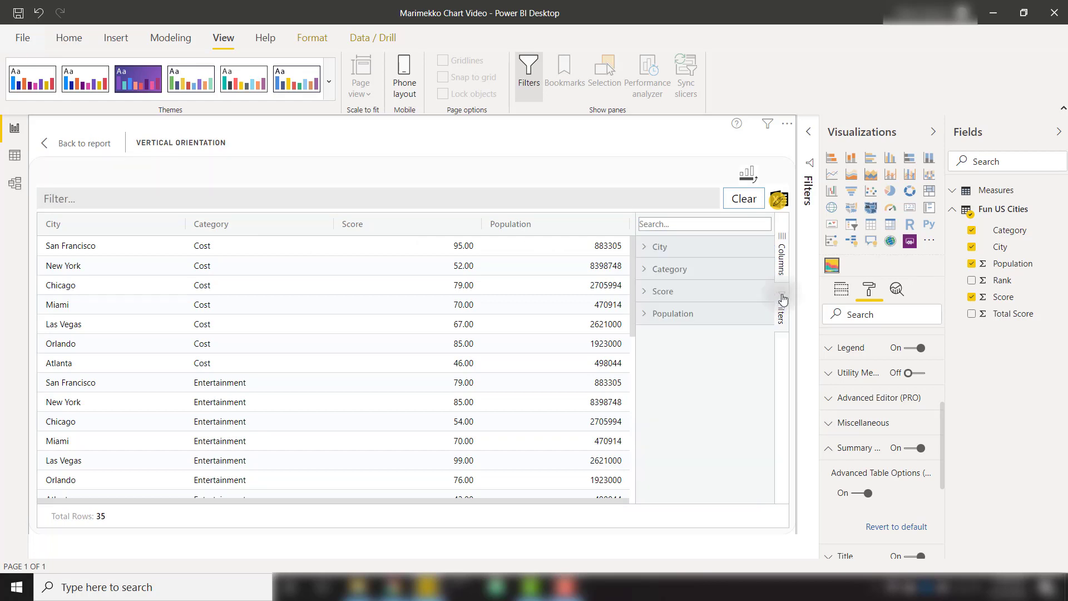
# Filter the summary table to Score greater than or equal to 70, then return to the report.
pyautogui.click(659, 291)
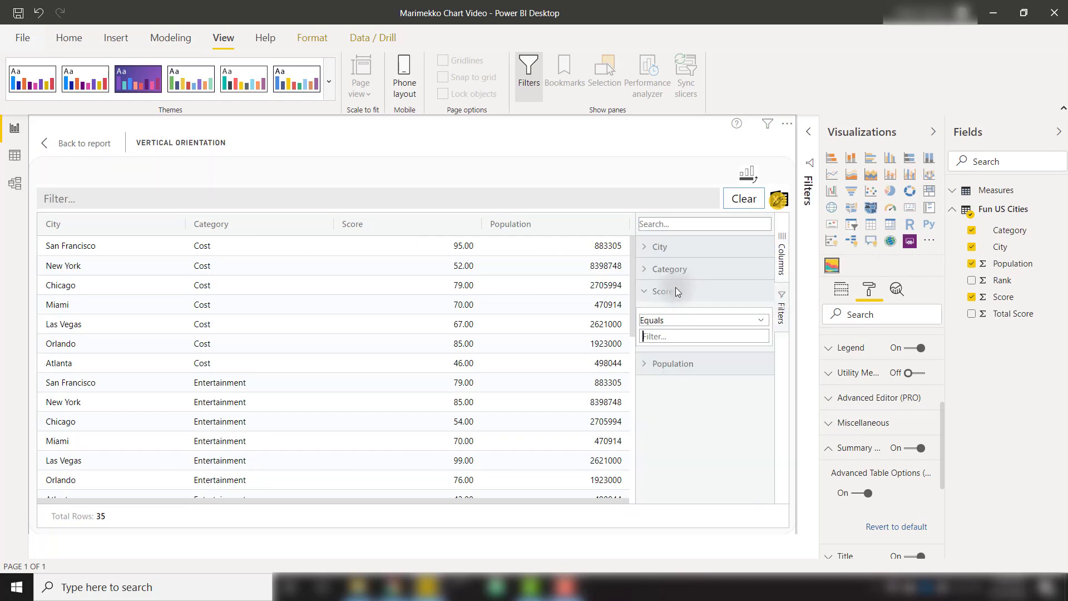
pyautogui.click(700, 320)
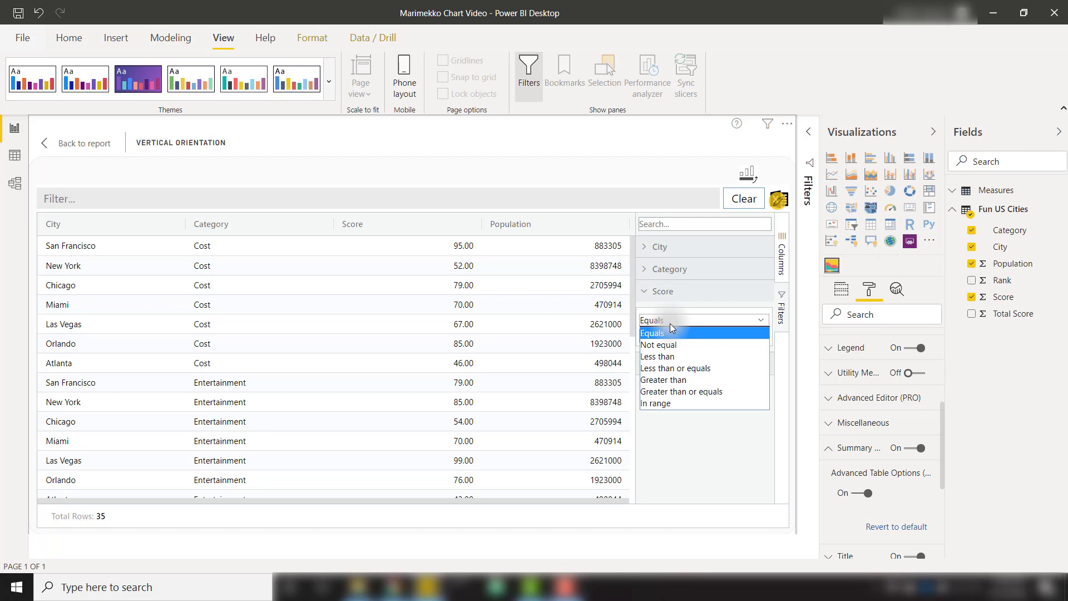
pyautogui.click(682, 391)
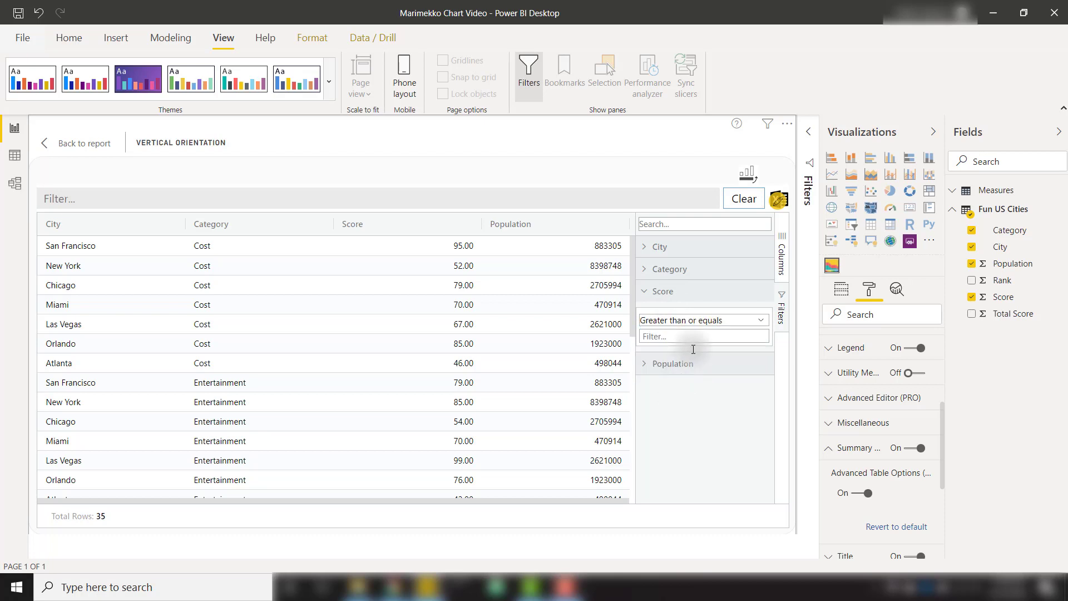
pyautogui.write('70')
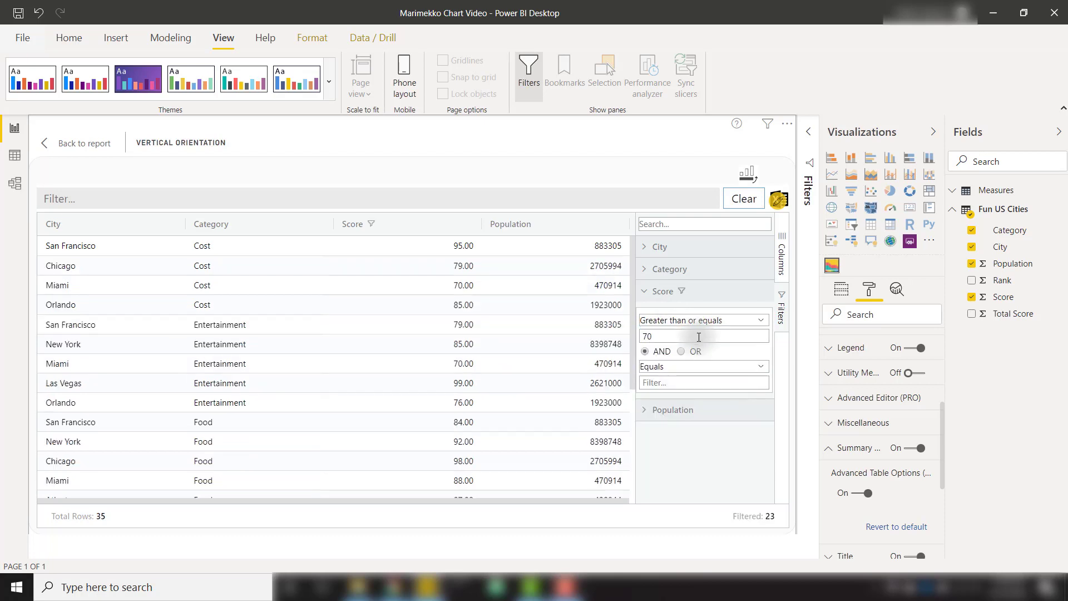
pyautogui.scroll(-3)
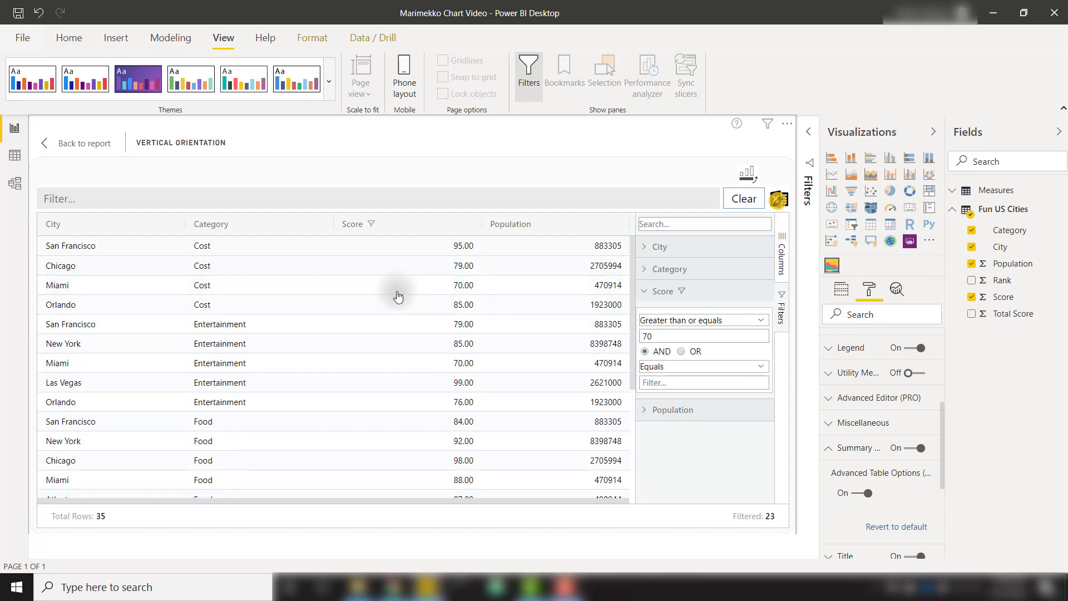
pyautogui.moveTo(779, 198)
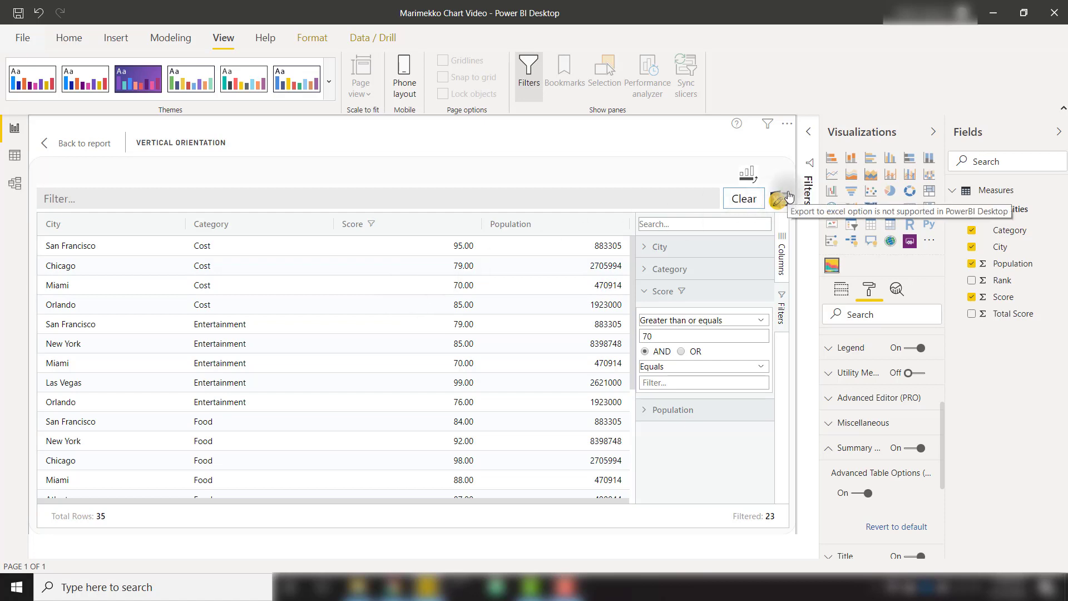
pyautogui.moveTo(94, 148)
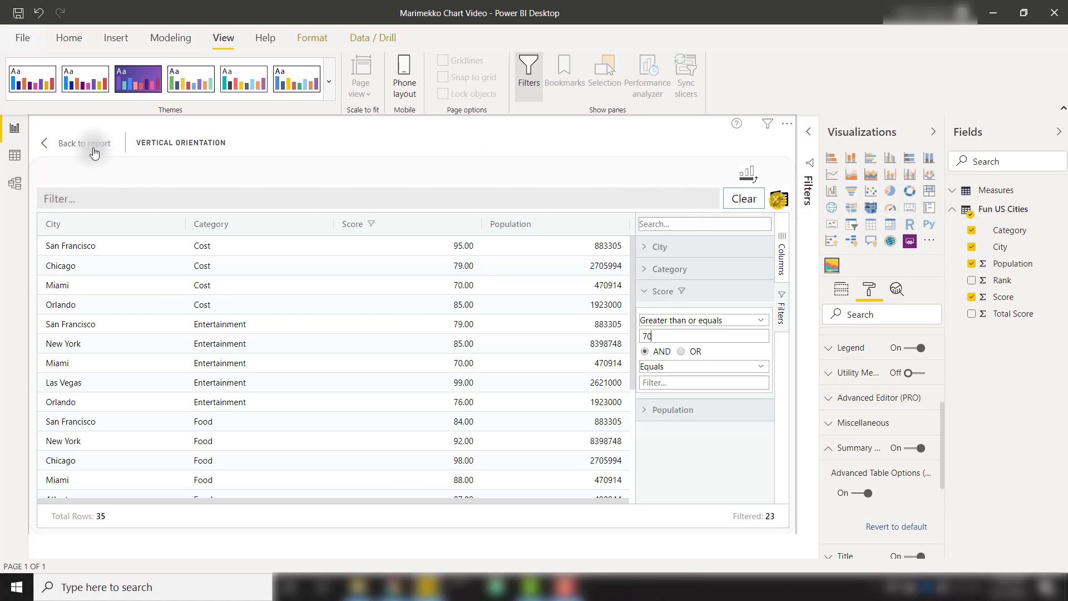
pyautogui.click(85, 143)
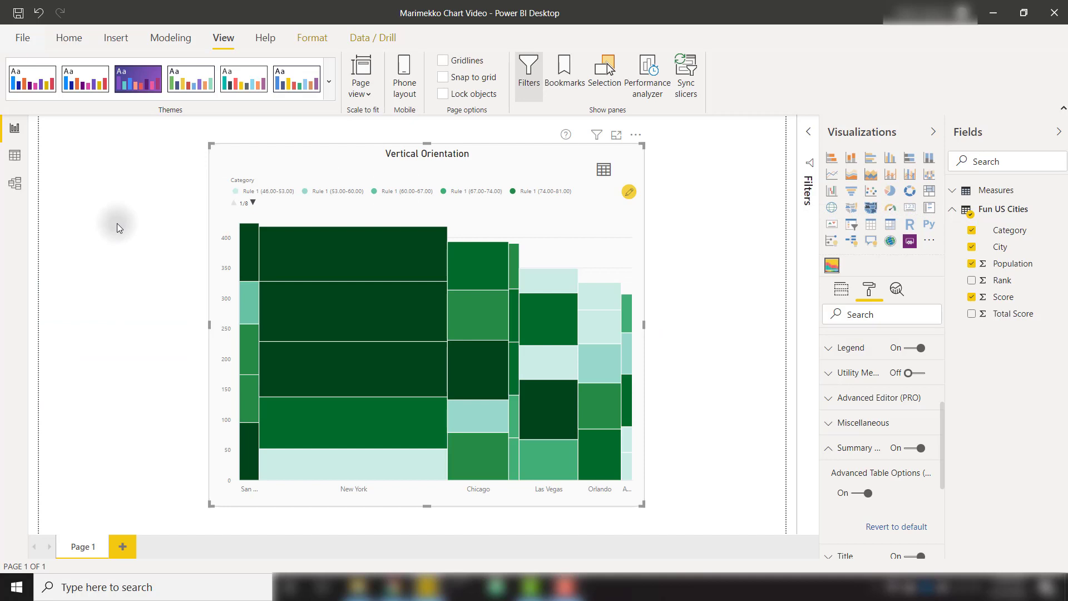